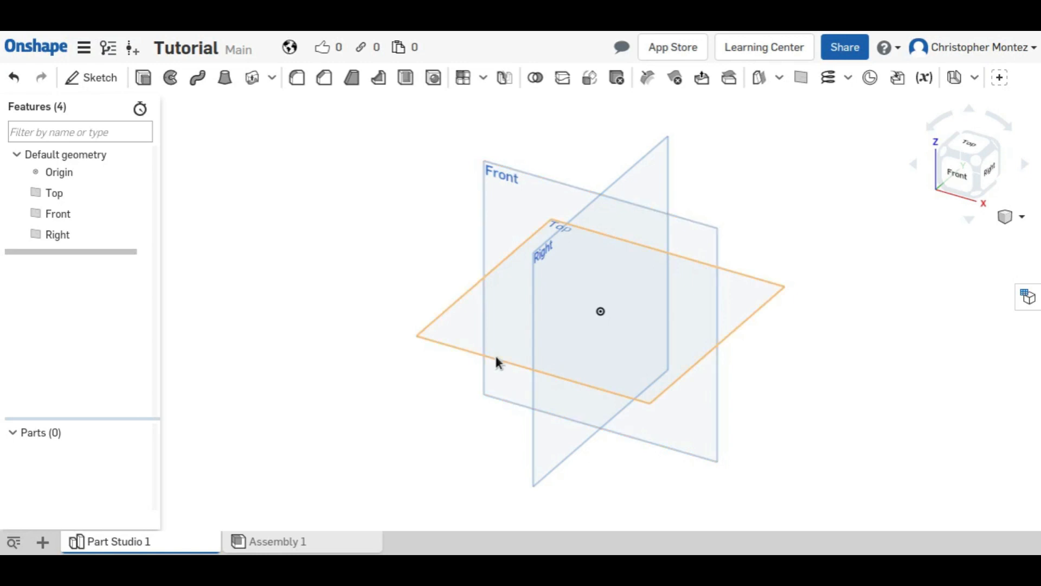
{"action": "mouse_move", "coordinate": [198, 78]}
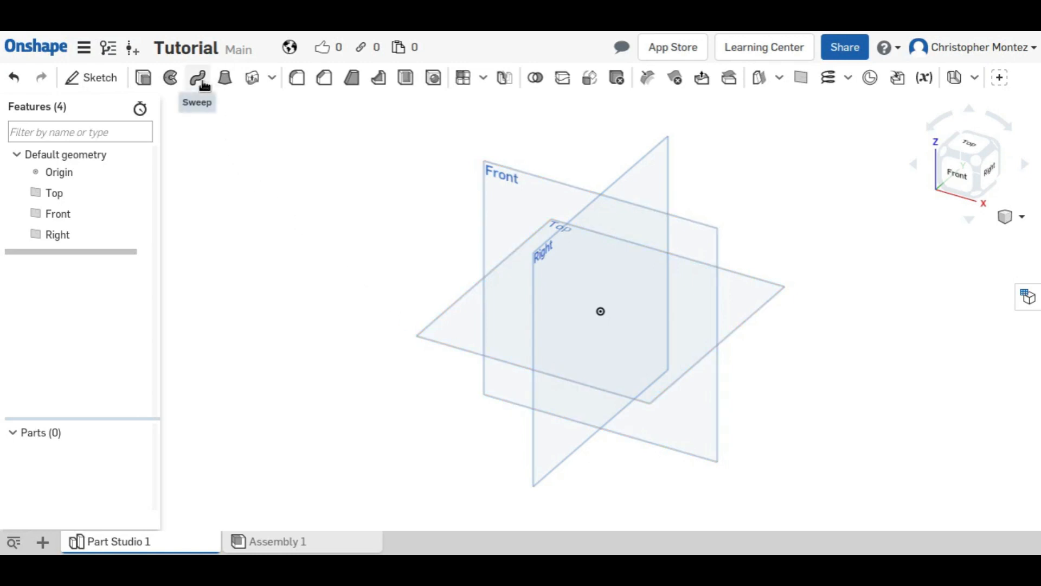
{"action": "mouse_move", "coordinate": [241, 245]}
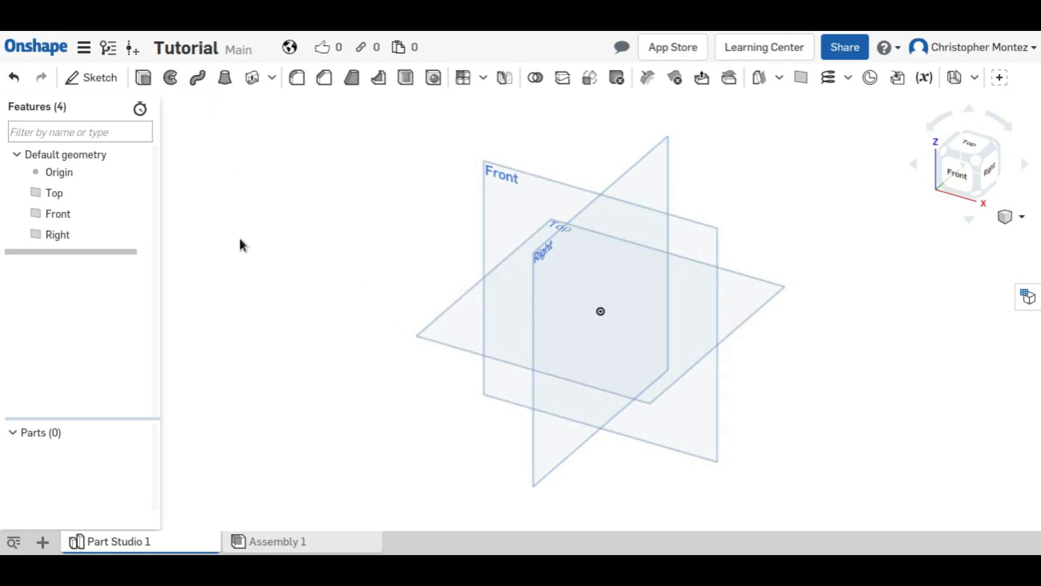
Step: Create Sketch 1 on the Top plane and view it from directly above
{"action": "left_click", "coordinate": [100, 77]}
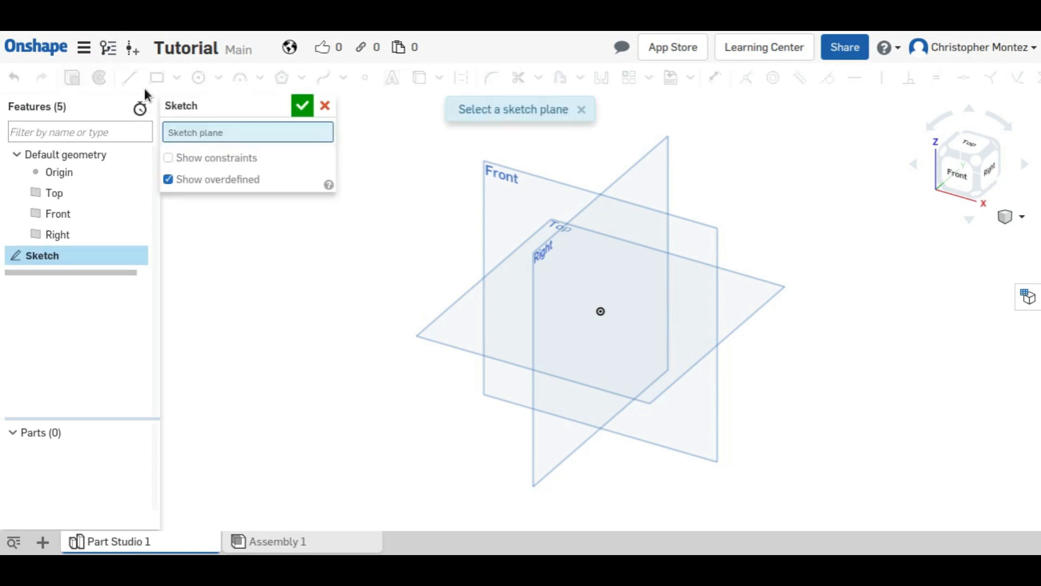
{"action": "left_click", "coordinate": [551, 238]}
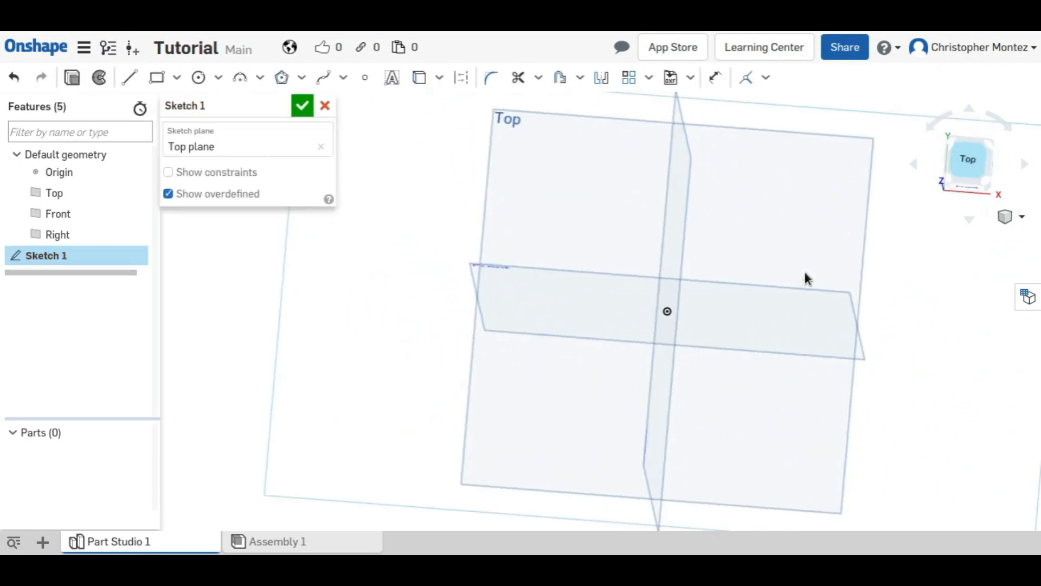
{"action": "left_click", "coordinate": [966, 160]}
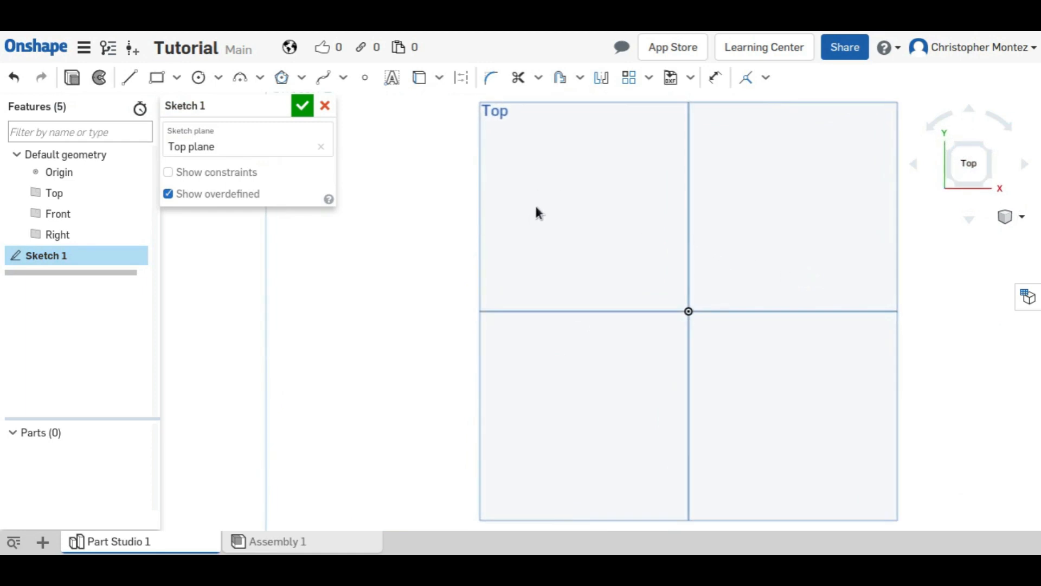
{"action": "mouse_move", "coordinate": [530, 200]}
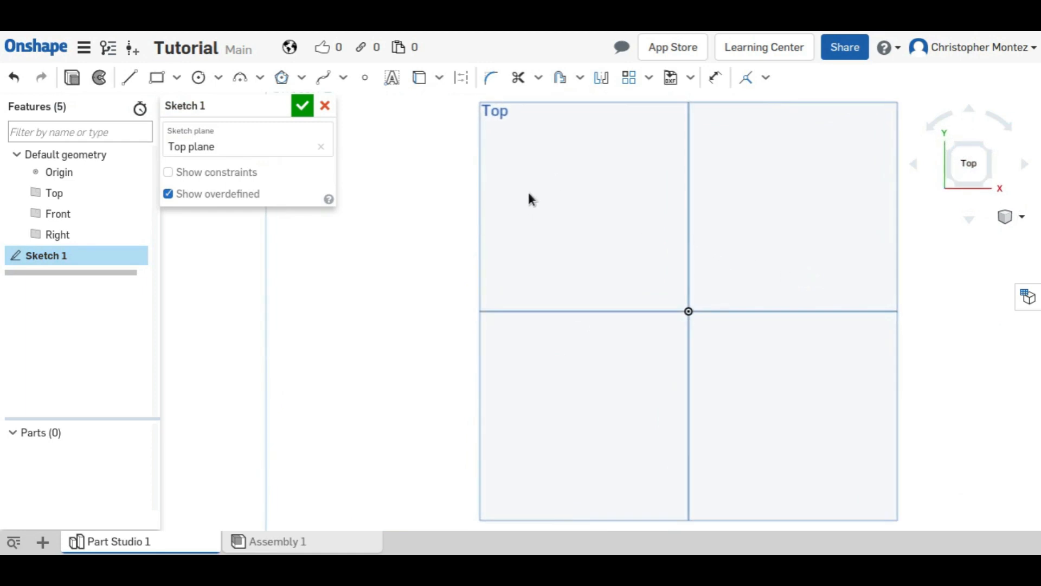
{"action": "mouse_move", "coordinate": [475, 221]}
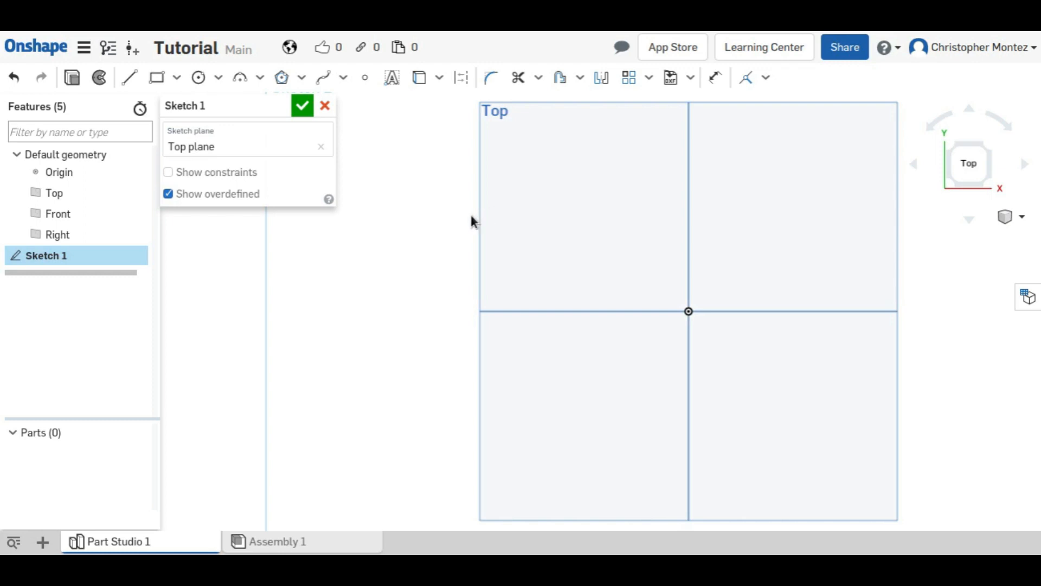
{"action": "mouse_move", "coordinate": [492, 178]}
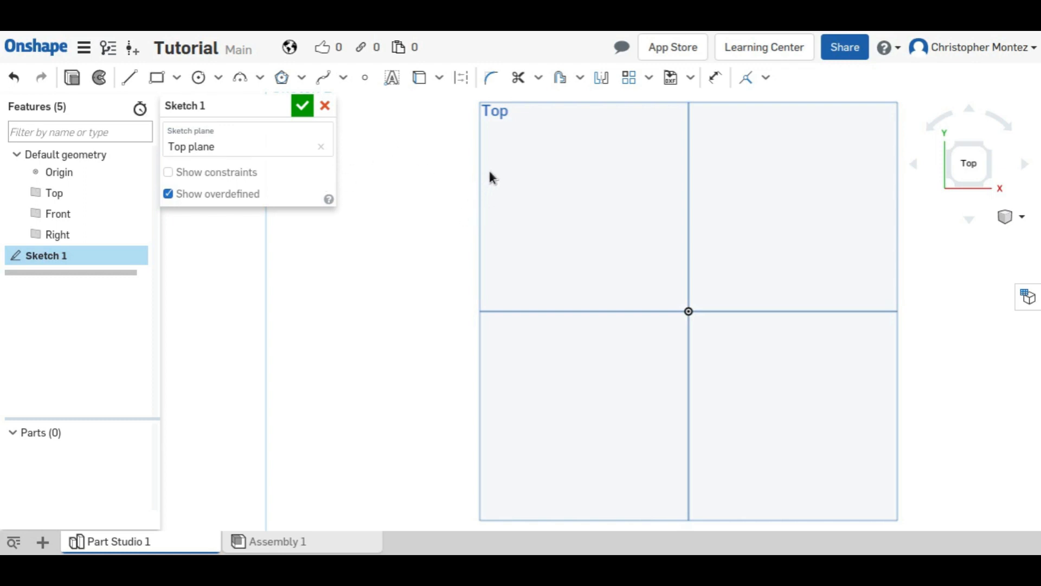
{"action": "mouse_move", "coordinate": [198, 77]}
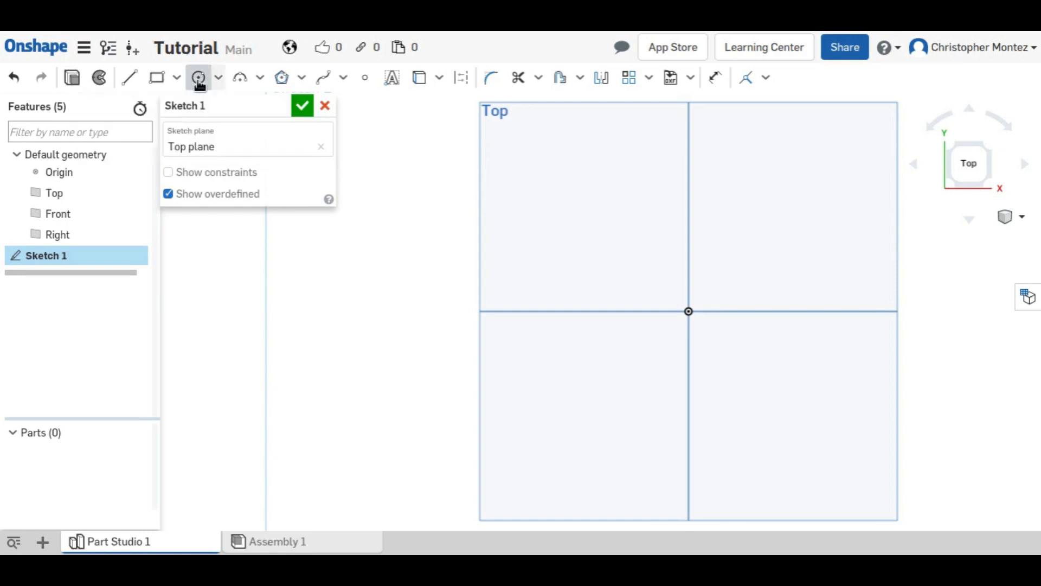
Step: Draw a 0.5 diameter centre-point circle at the origin and accept Sketch 1
{"action": "left_click", "coordinate": [198, 77]}
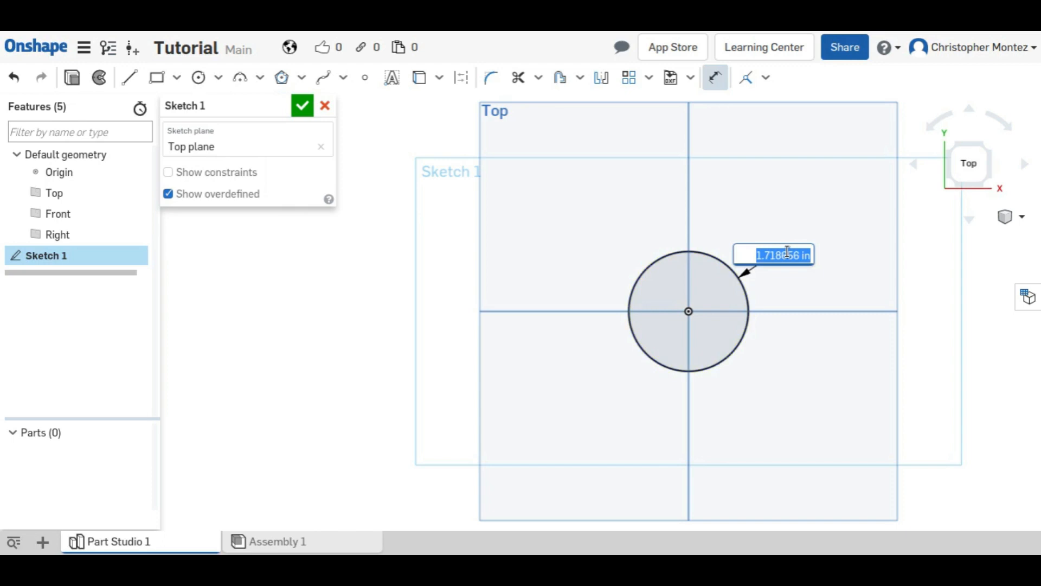
{"action": "type", "text": "0.5"}
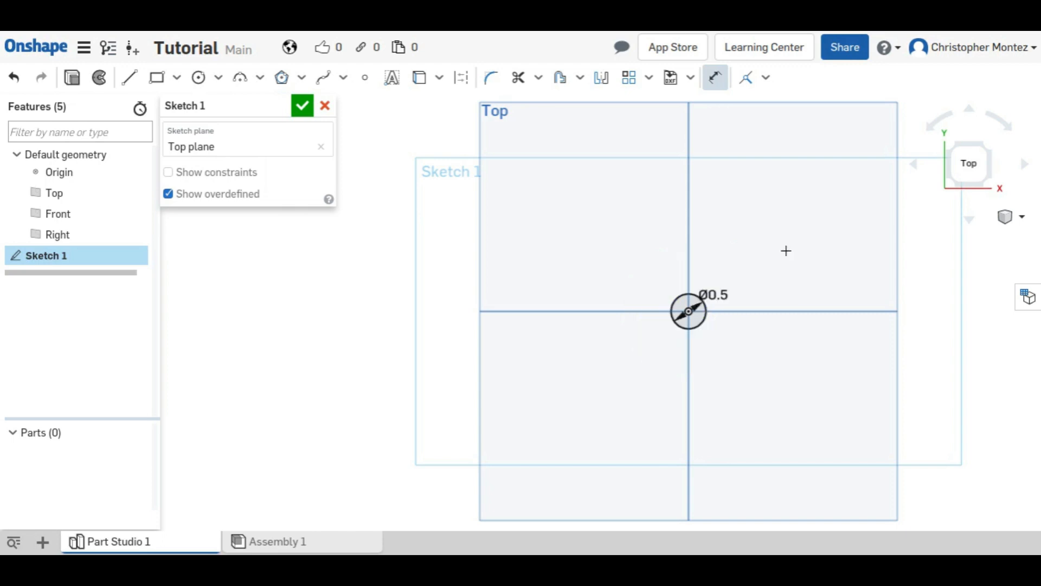
{"action": "left_click", "coordinate": [302, 105]}
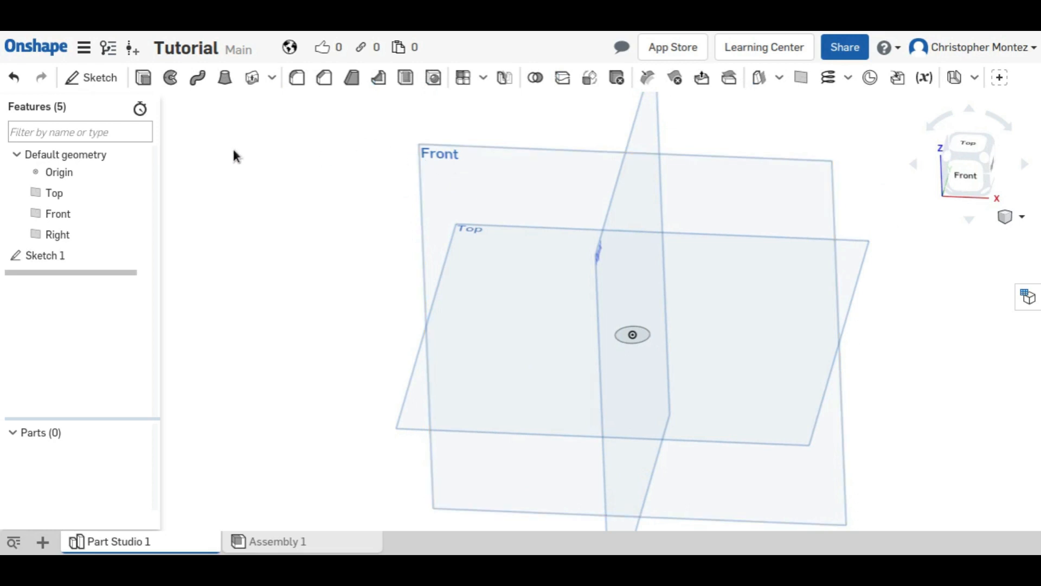
Step: Create Sketch 2 on the Front plane with a wavy spline rising from the origin
{"action": "left_click", "coordinate": [100, 77]}
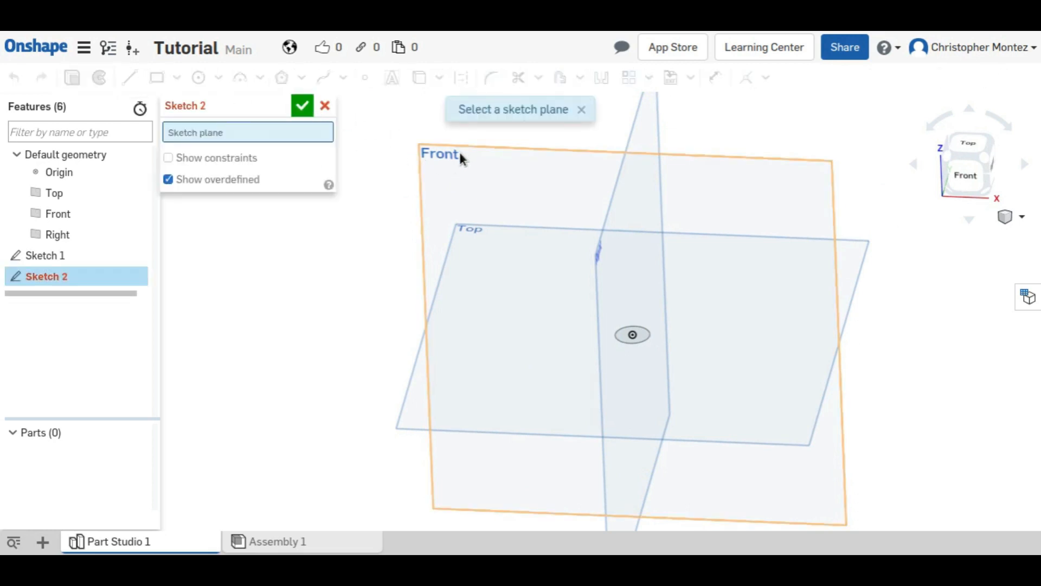
{"action": "left_click", "coordinate": [440, 153]}
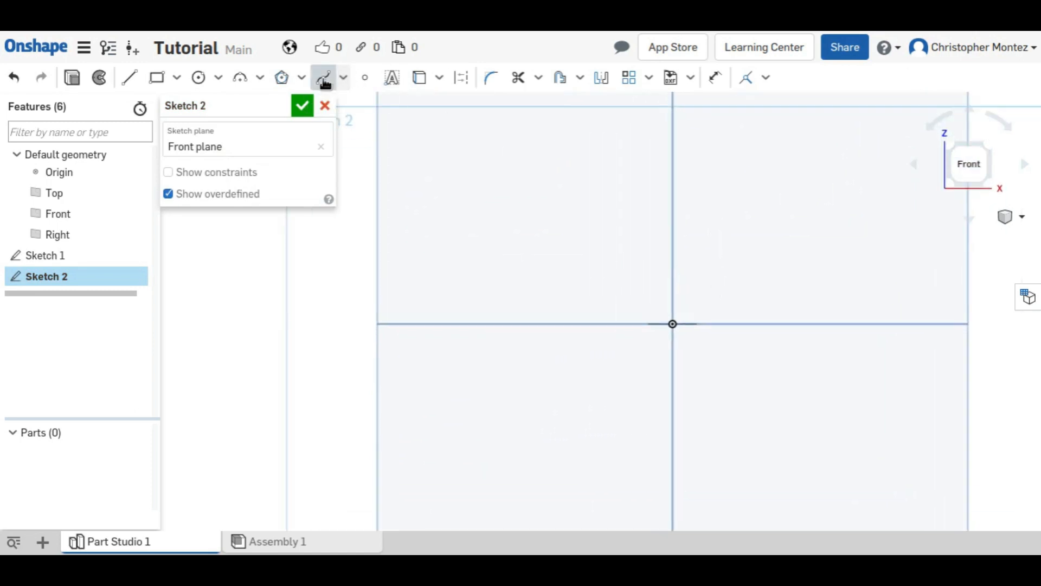
{"action": "left_click", "coordinate": [323, 77]}
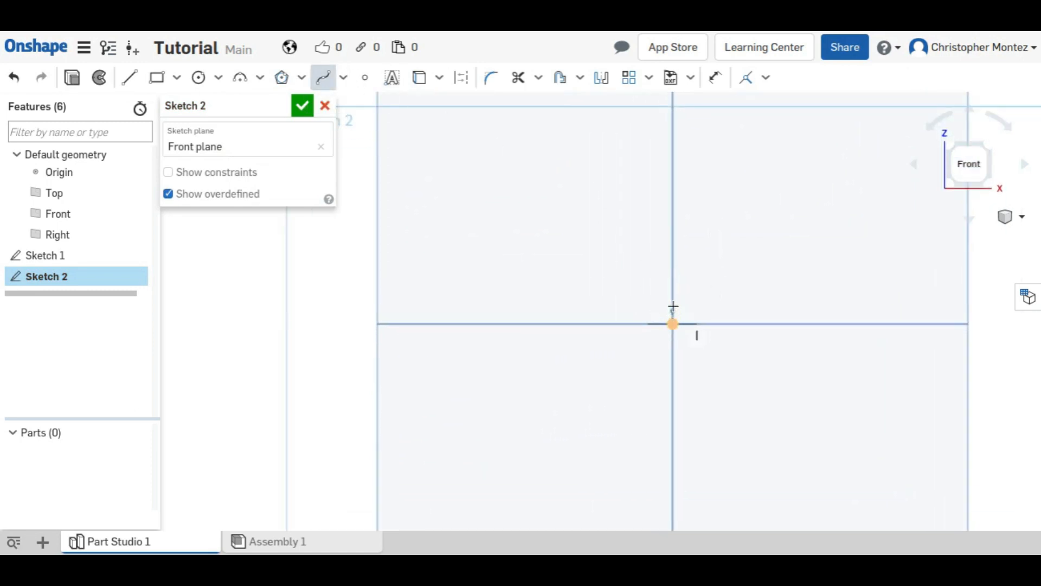
{"action": "left_click_drag", "start_coordinate": [673, 324], "coordinate": [652, 170]}
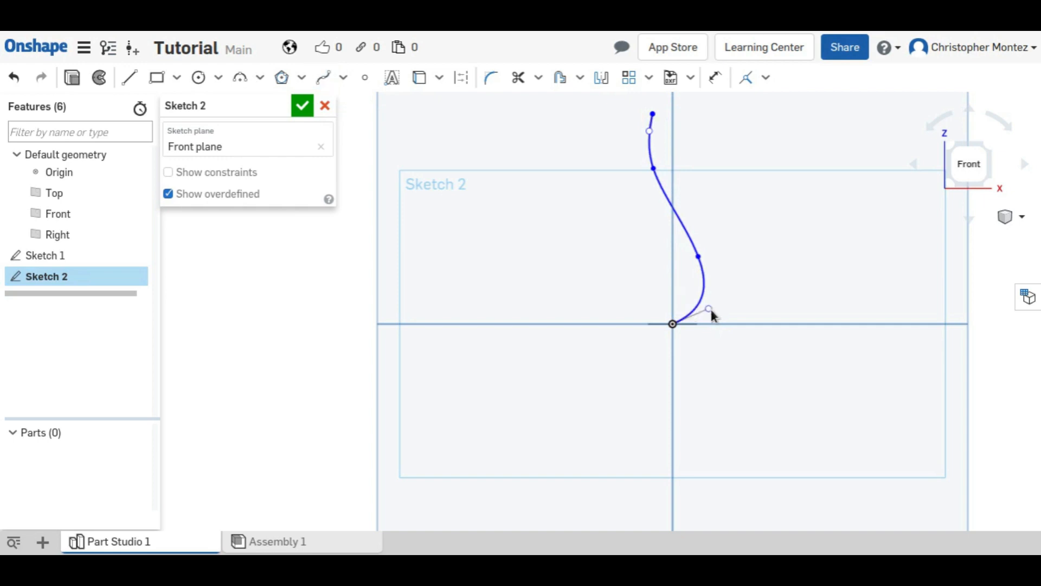
Step: Reshape the spline's ends and handles into a smooth curve and accept Sketch 2
{"action": "left_click_drag", "start_coordinate": [711, 312], "coordinate": [691, 294]}
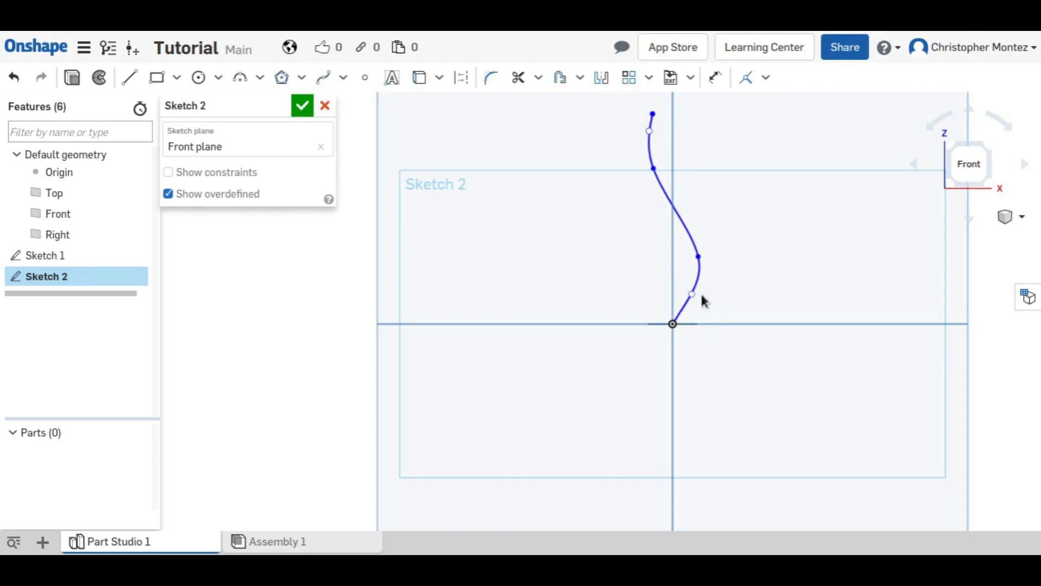
{"action": "left_click_drag", "start_coordinate": [650, 131], "coordinate": [587, 135]}
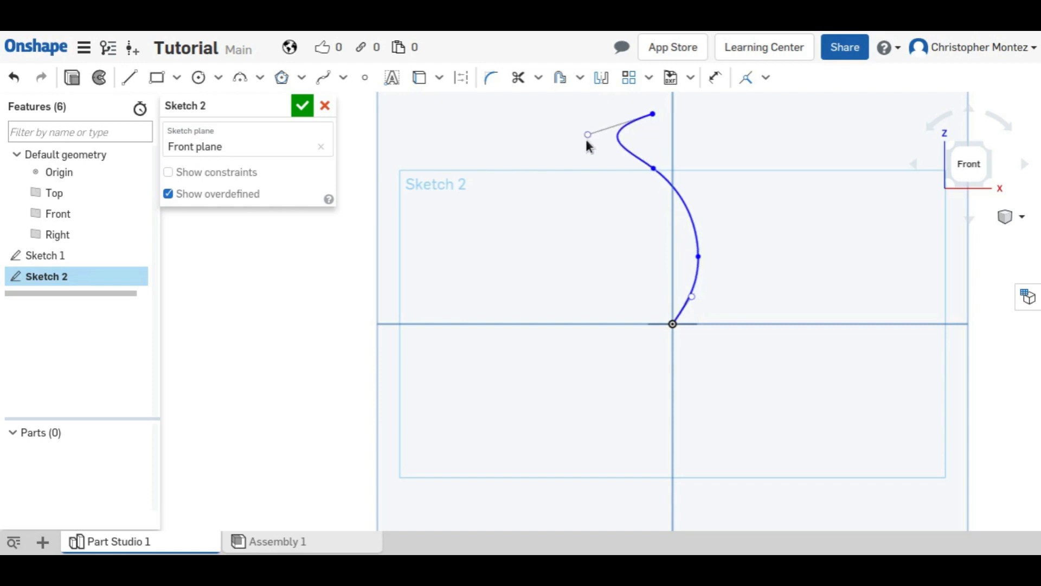
{"action": "left_click_drag", "start_coordinate": [587, 135], "coordinate": [640, 138]}
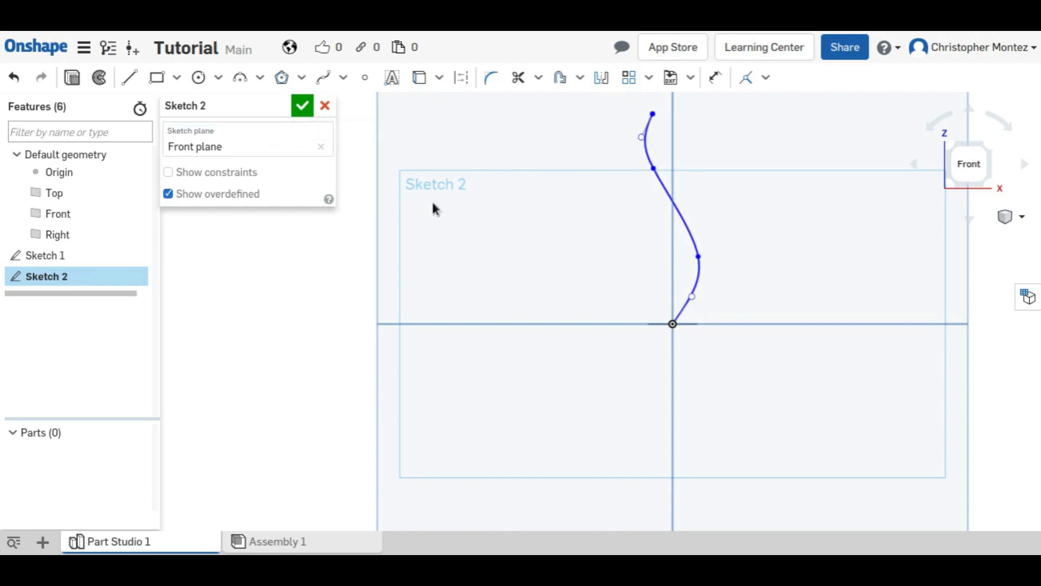
{"action": "left_click", "coordinate": [303, 105]}
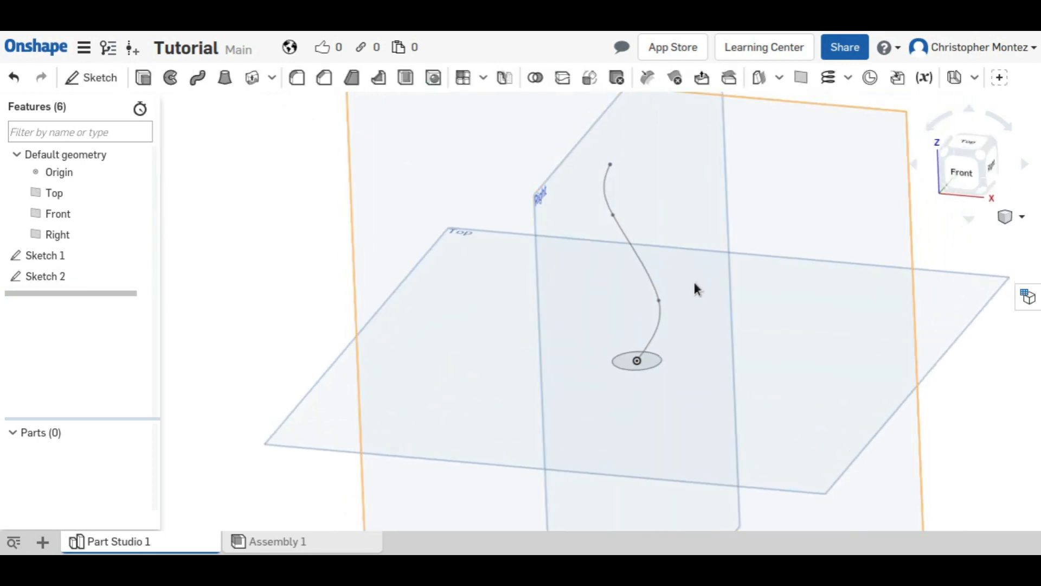
{"action": "left_click_drag", "start_coordinate": [697, 289], "coordinate": [611, 307]}
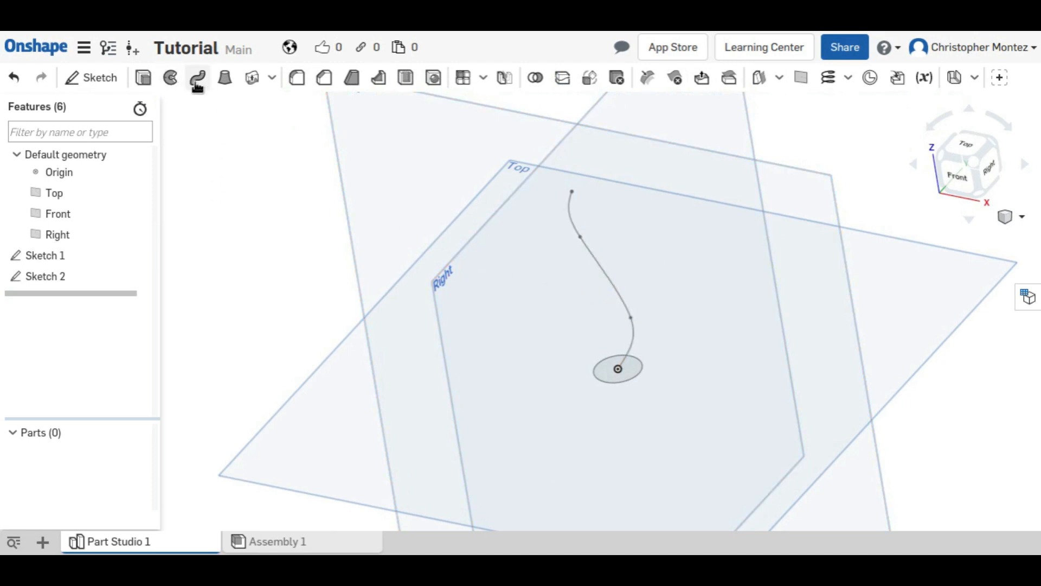
Step: Sweep the circle profile along the spline path to create solid Part 1
{"action": "left_click", "coordinate": [197, 78]}
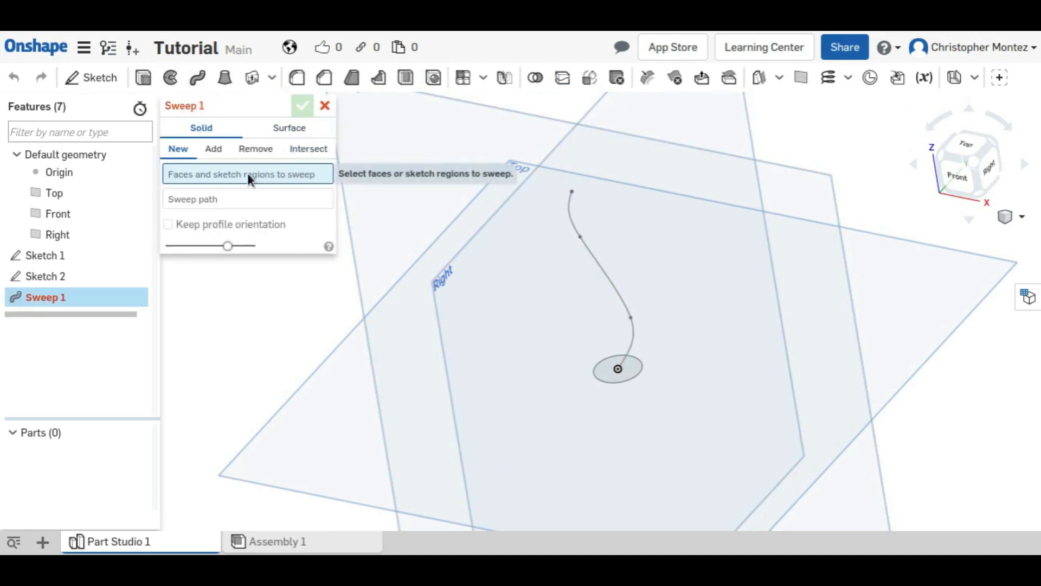
{"action": "left_click", "coordinate": [617, 369]}
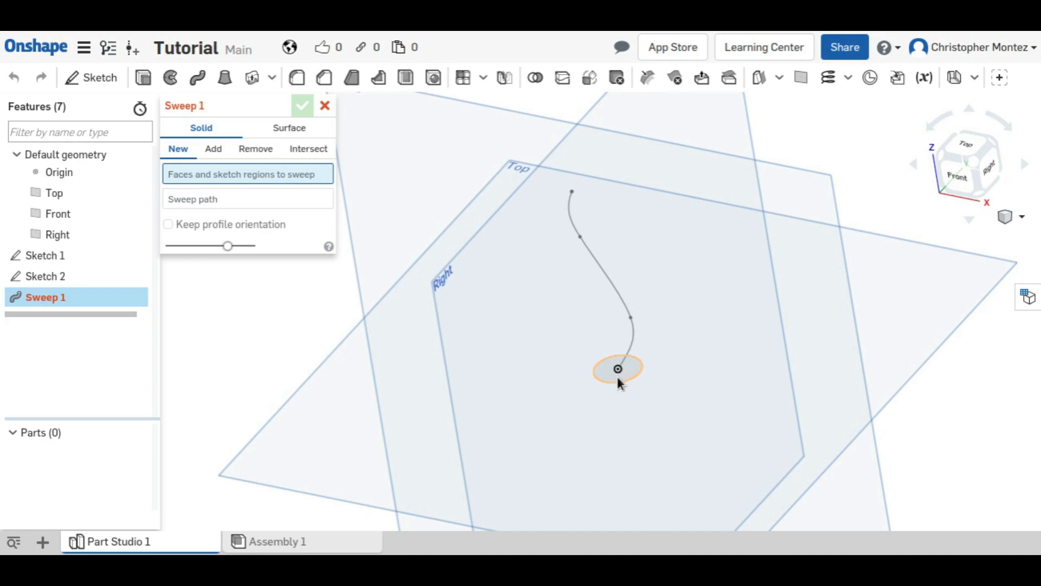
{"action": "left_click", "coordinate": [617, 369]}
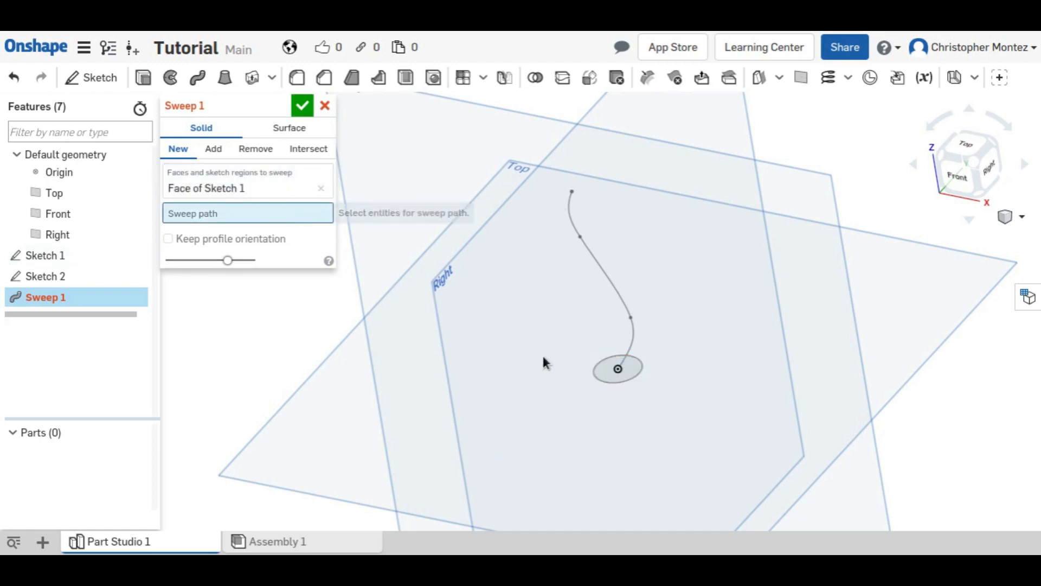
{"action": "left_click", "coordinate": [610, 291]}
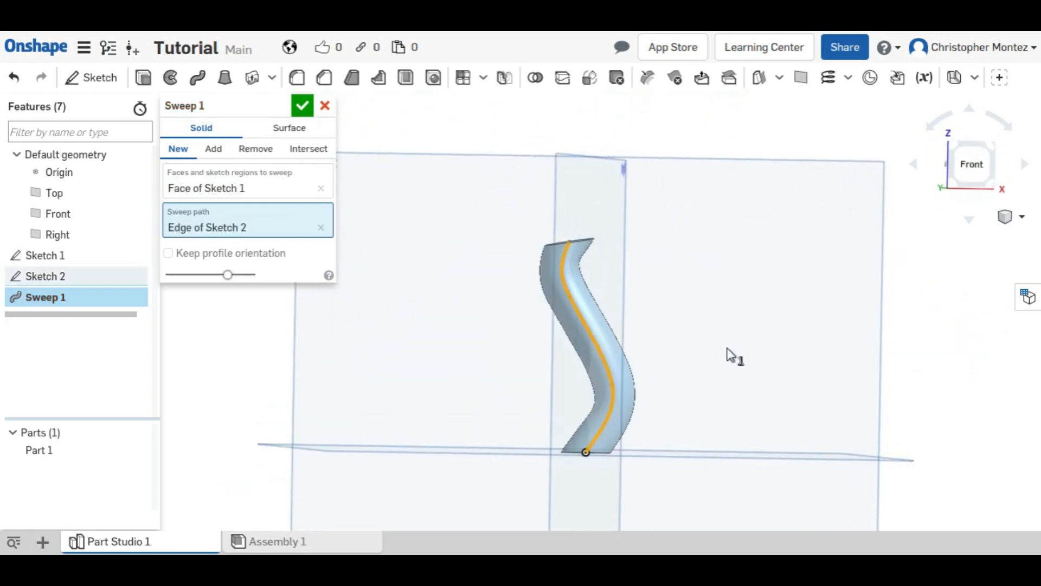
{"action": "left_click", "coordinate": [302, 105]}
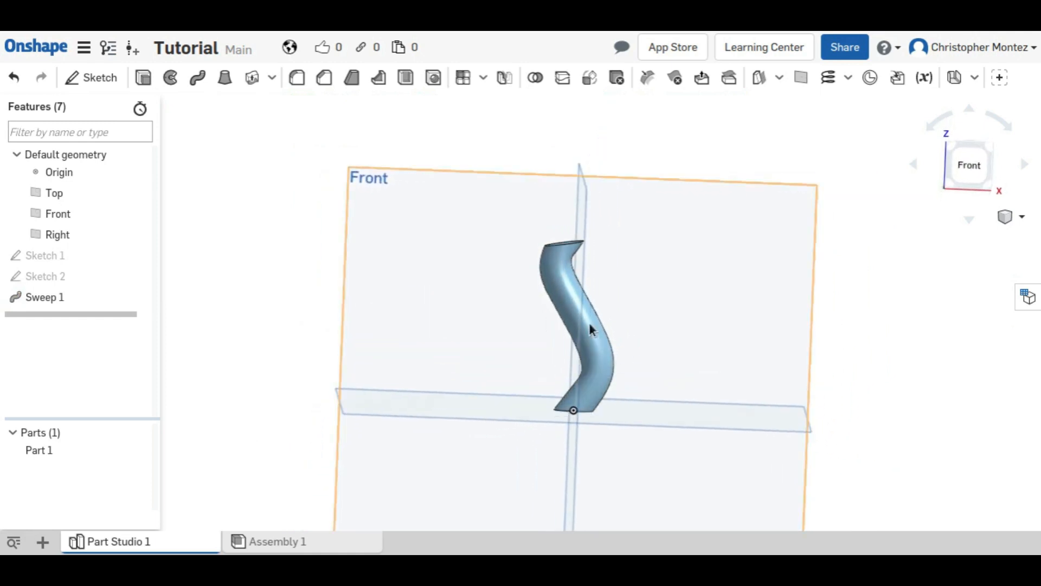
{"action": "left_click_drag", "start_coordinate": [591, 330], "coordinate": [509, 436]}
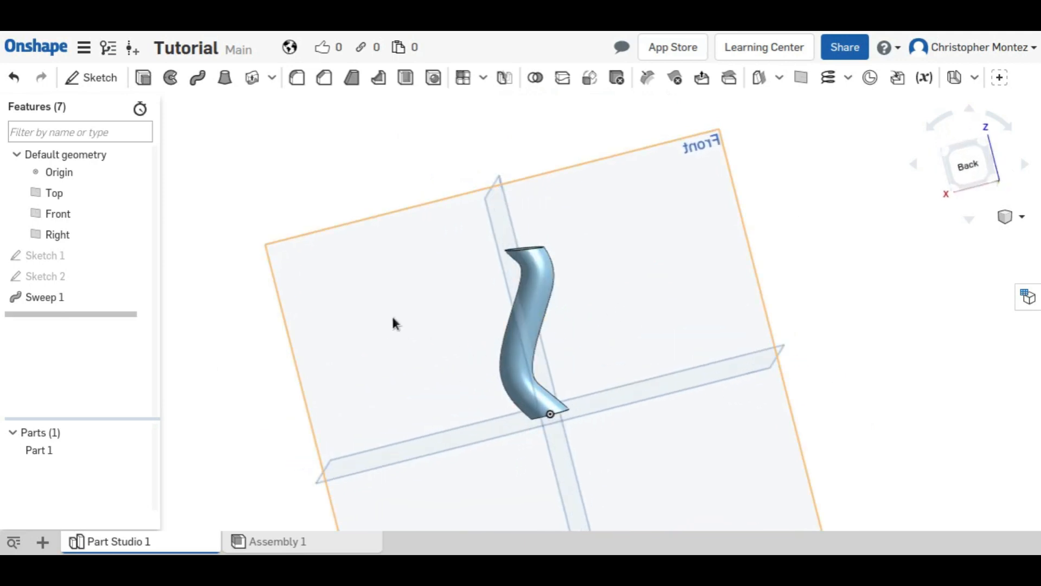
{"action": "left_click_drag", "start_coordinate": [395, 323], "coordinate": [611, 325]}
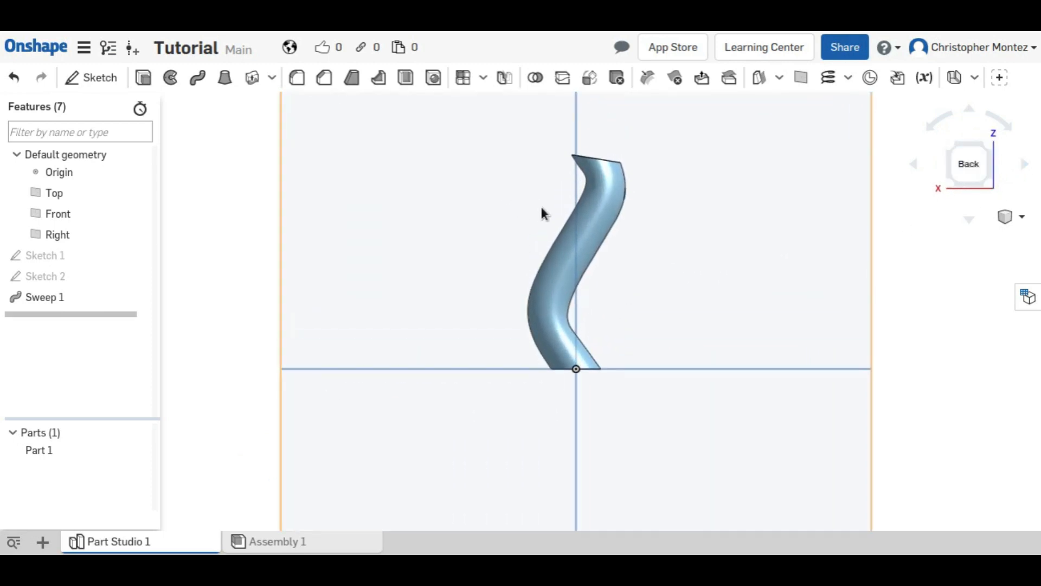
{"action": "mouse_move", "coordinate": [694, 334]}
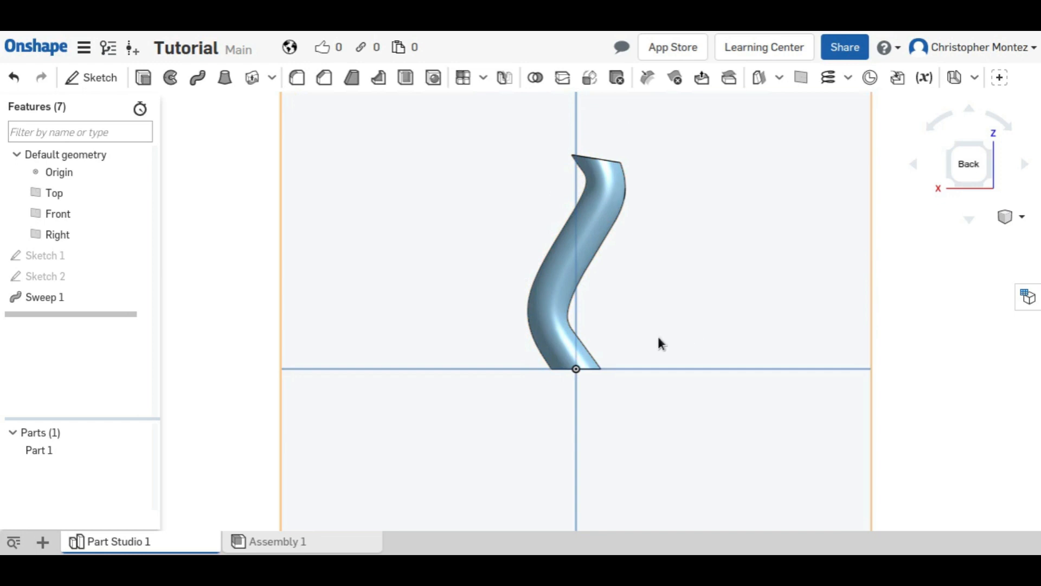
{"action": "double_click", "coordinate": [45, 297]}
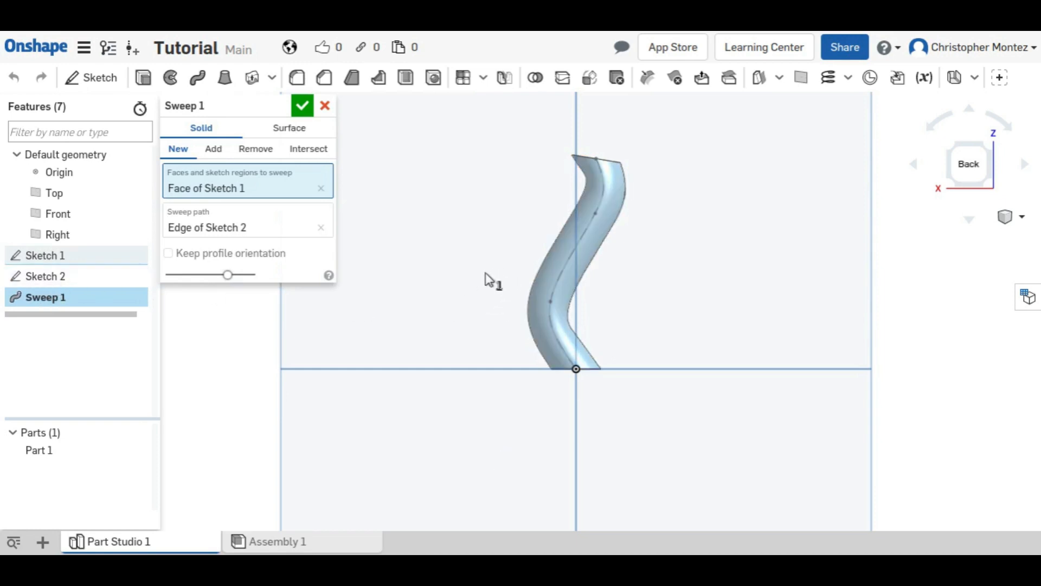
{"action": "mouse_move", "coordinate": [538, 272]}
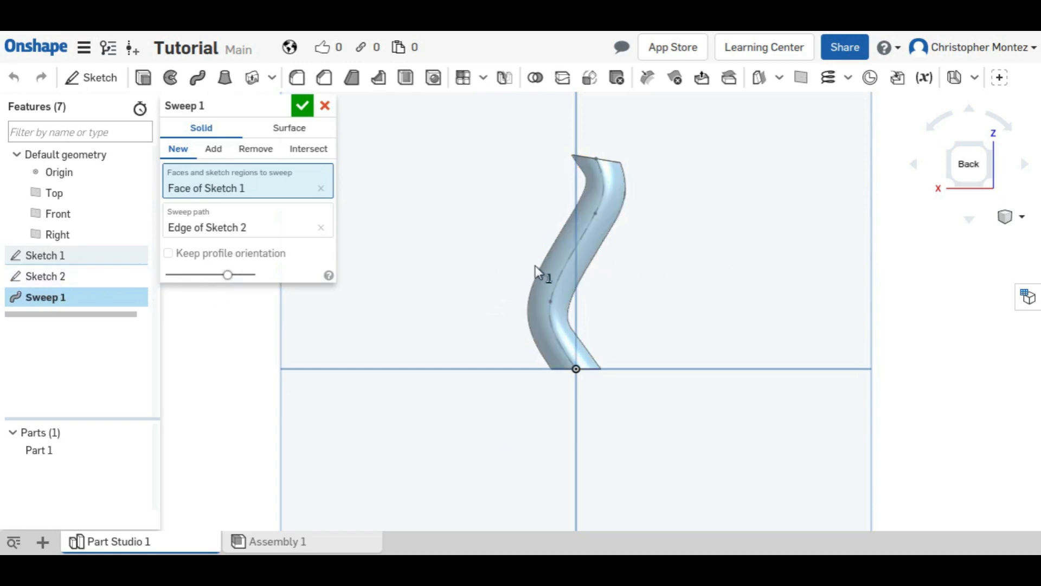
Step: Compare Keep profile orientation on and off, leave it unchecked, and accept Sweep 1
{"action": "left_click", "coordinate": [168, 253]}
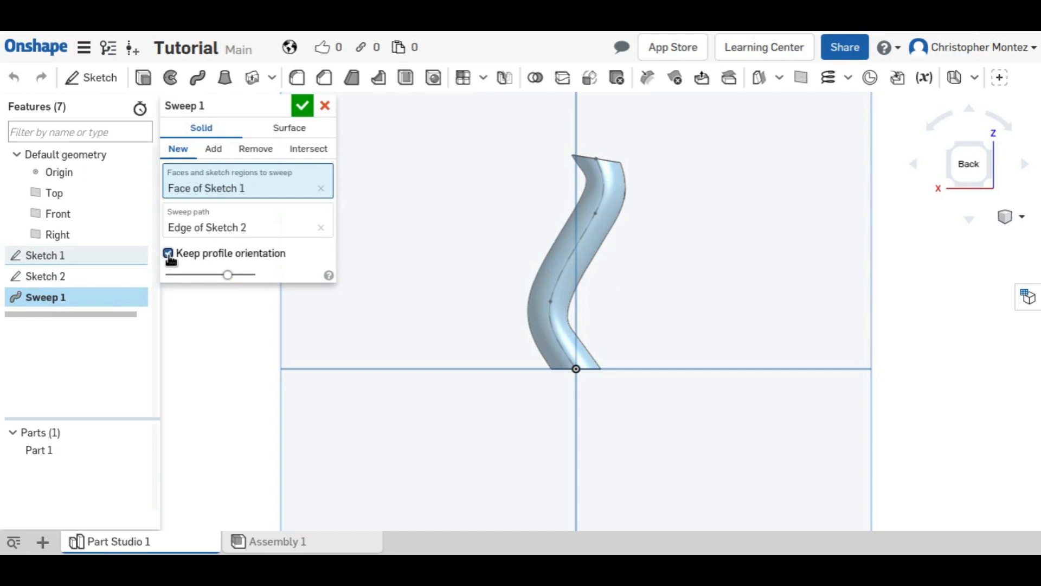
{"action": "left_click", "coordinate": [168, 253]}
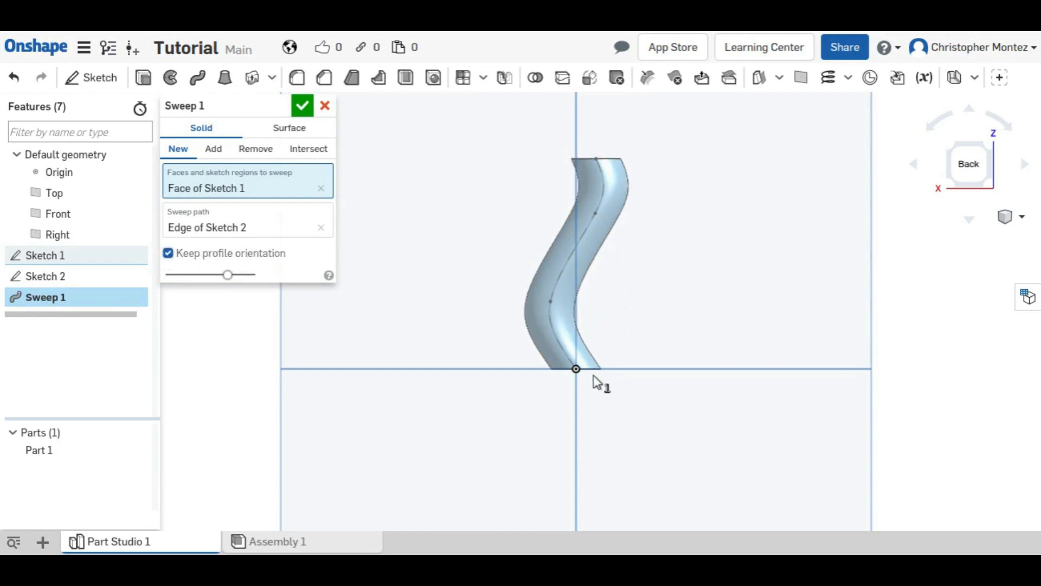
{"action": "mouse_move", "coordinate": [470, 255]}
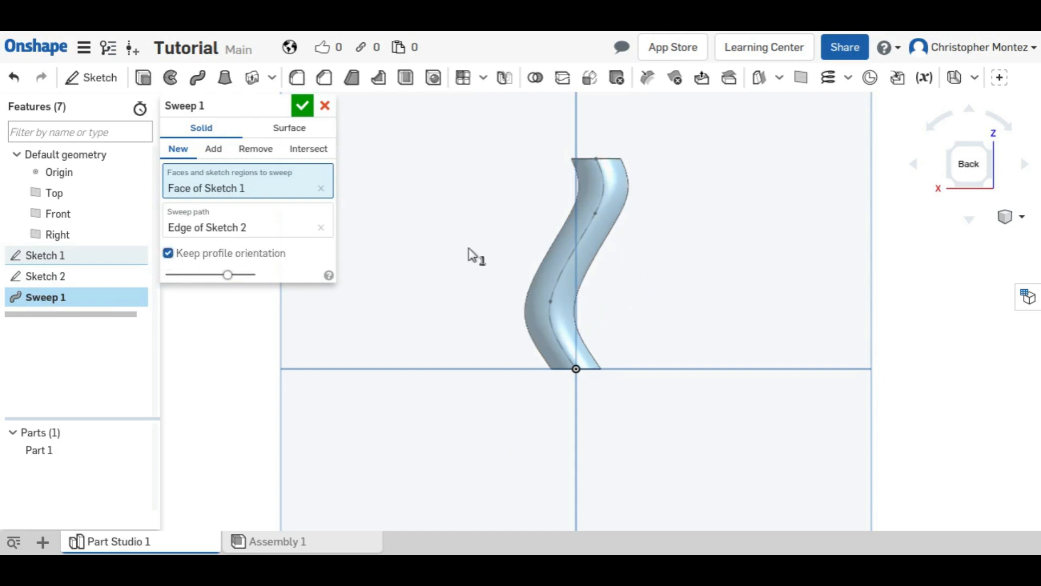
{"action": "mouse_move", "coordinate": [621, 258]}
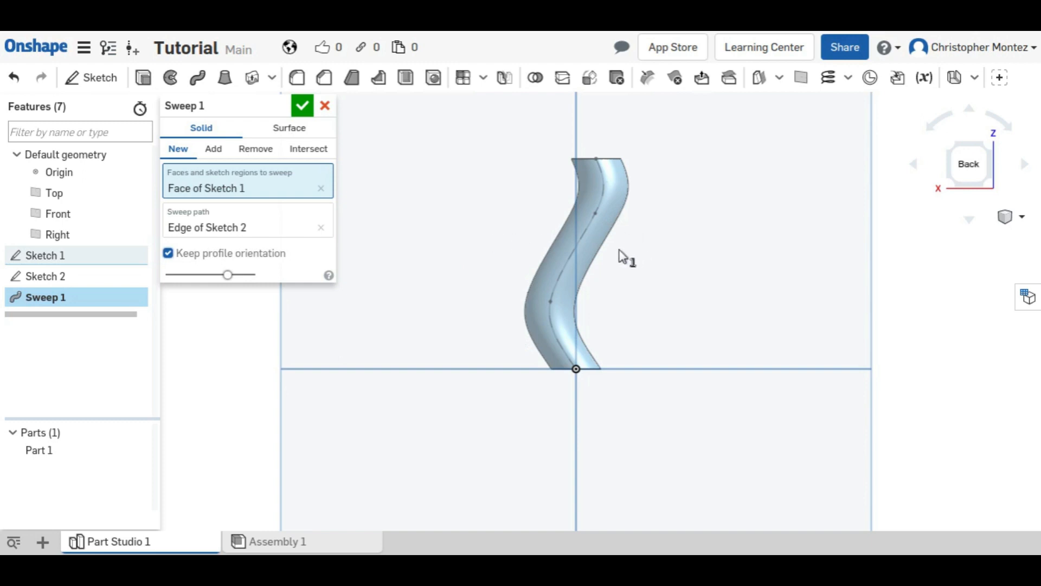
{"action": "mouse_move", "coordinate": [604, 254]}
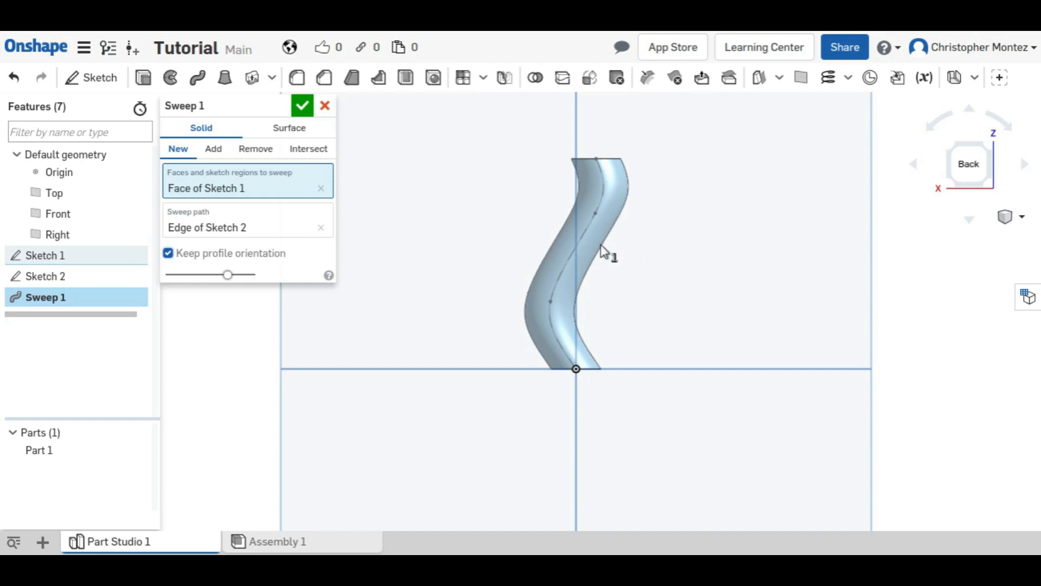
{"action": "left_click", "coordinate": [168, 253]}
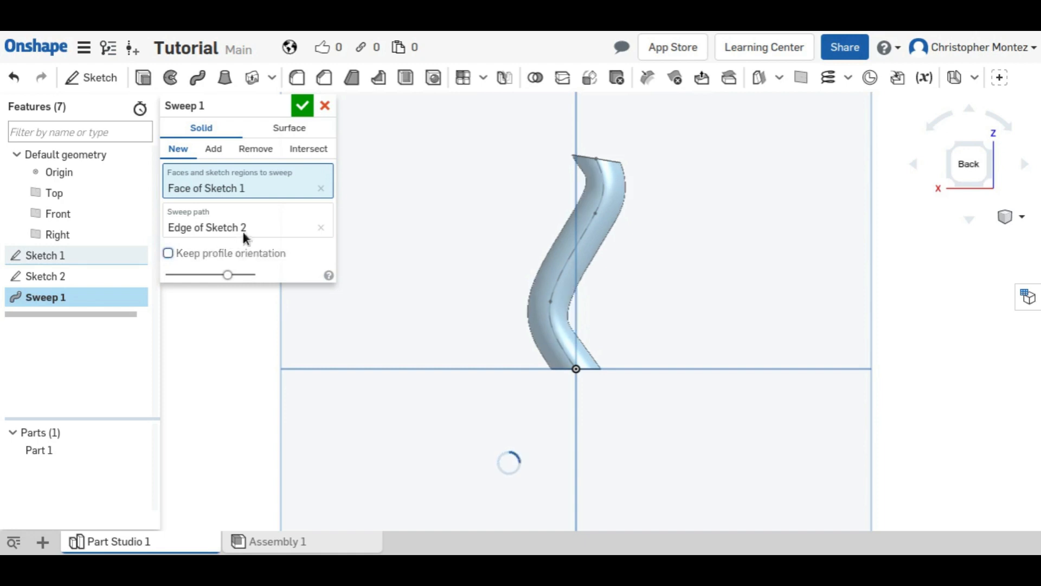
{"action": "left_click", "coordinate": [302, 106]}
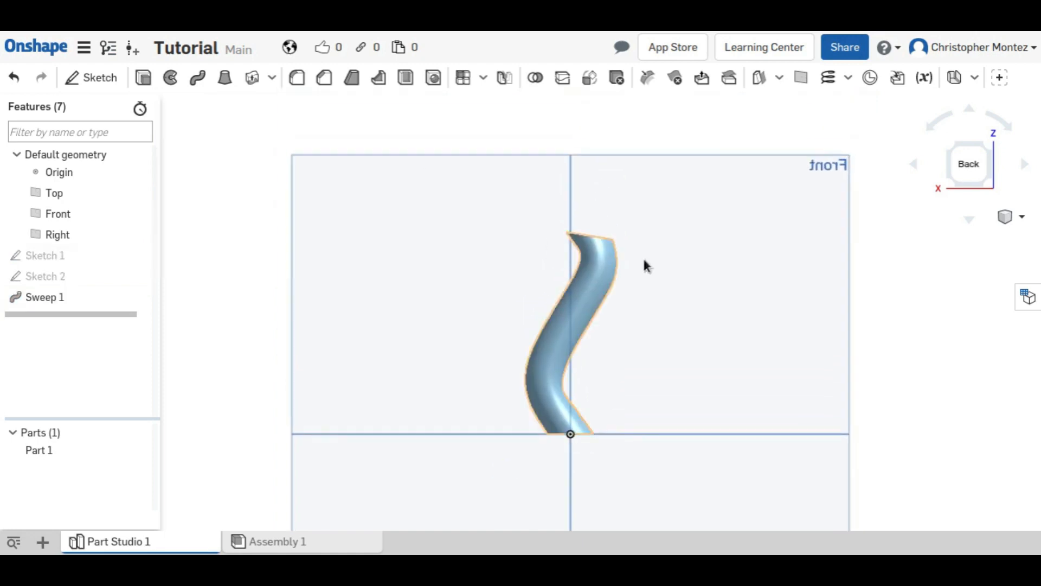
{"action": "double_click", "coordinate": [46, 297]}
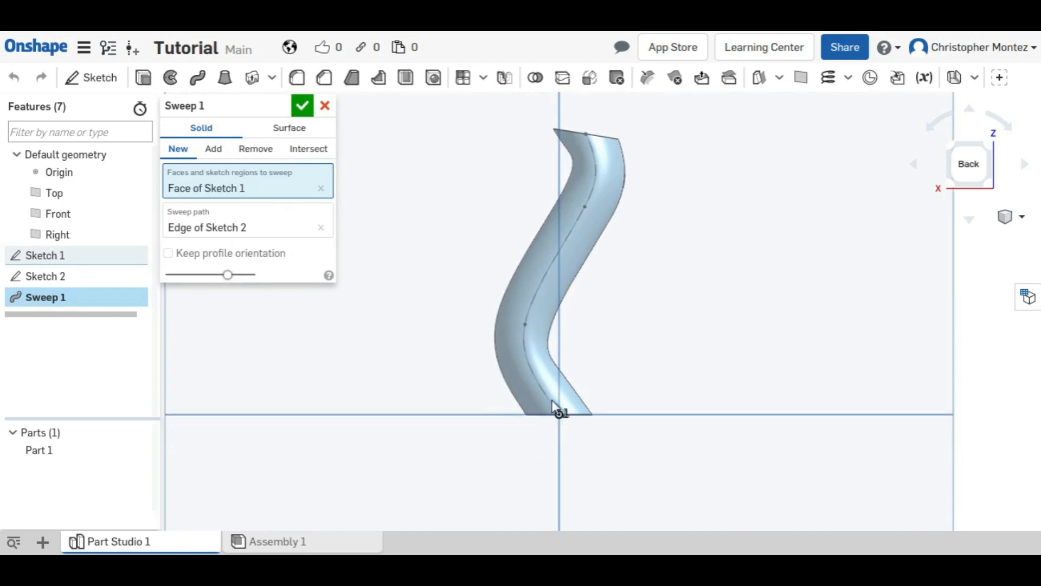
{"action": "mouse_move", "coordinate": [560, 410]}
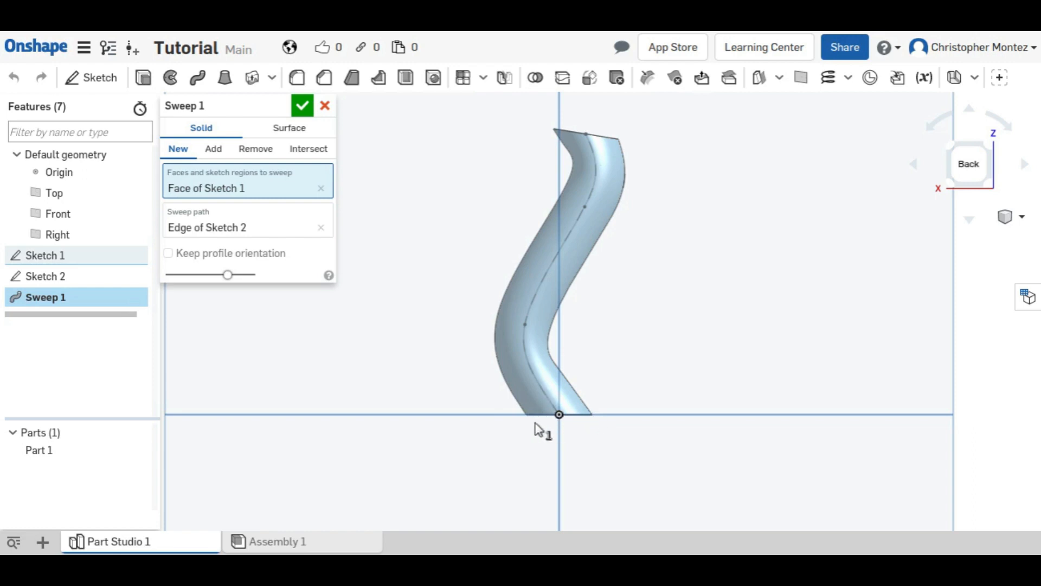
{"action": "mouse_move", "coordinate": [584, 143]}
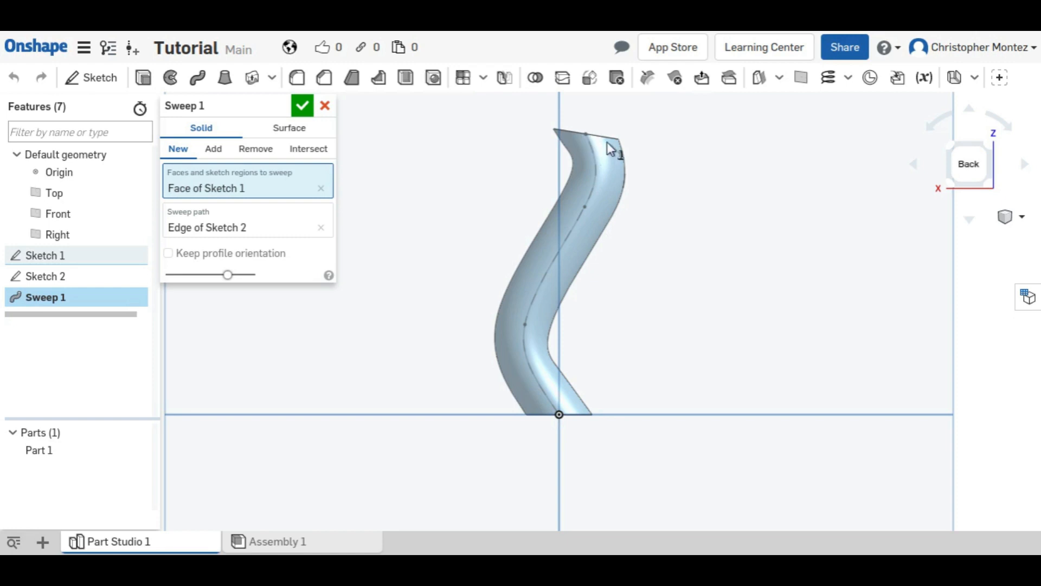
{"action": "mouse_move", "coordinate": [454, 291]}
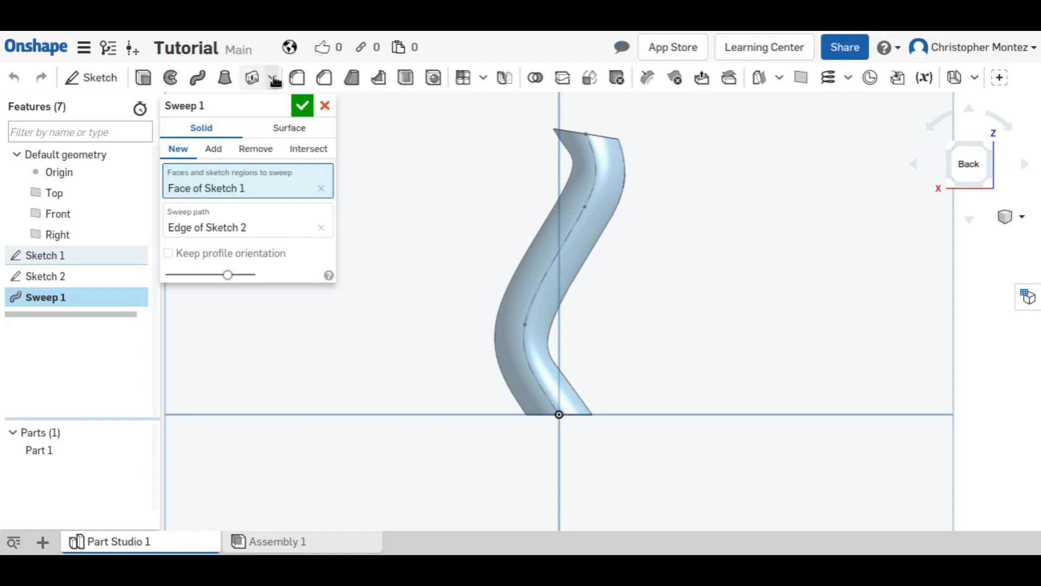
{"action": "left_click", "coordinate": [302, 105]}
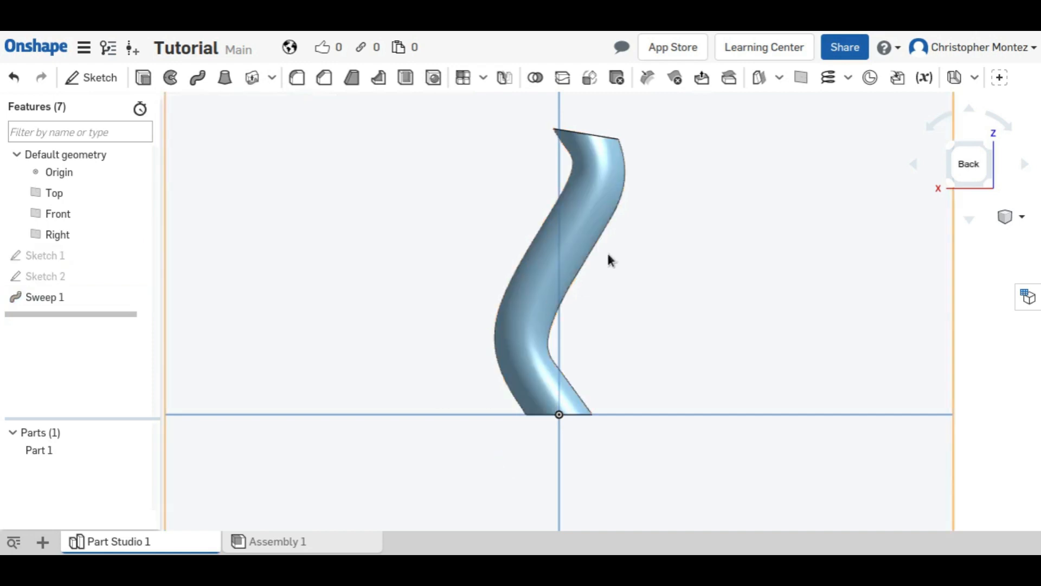
Step: Edit Sketch 1 and draw the tab's line edges off the right side of the circle
{"action": "double_click", "coordinate": [44, 254]}
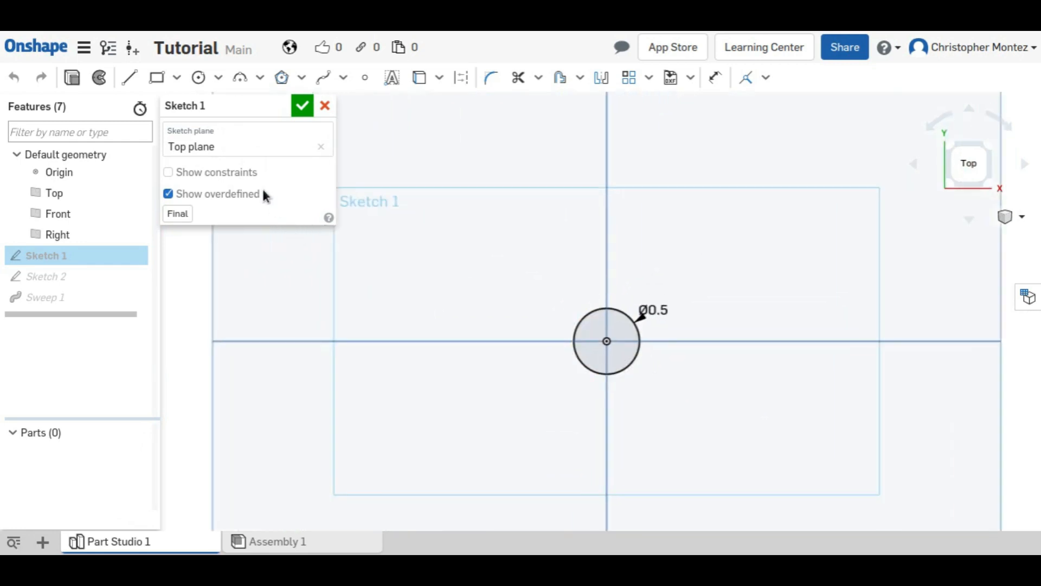
{"action": "left_click", "coordinate": [129, 77]}
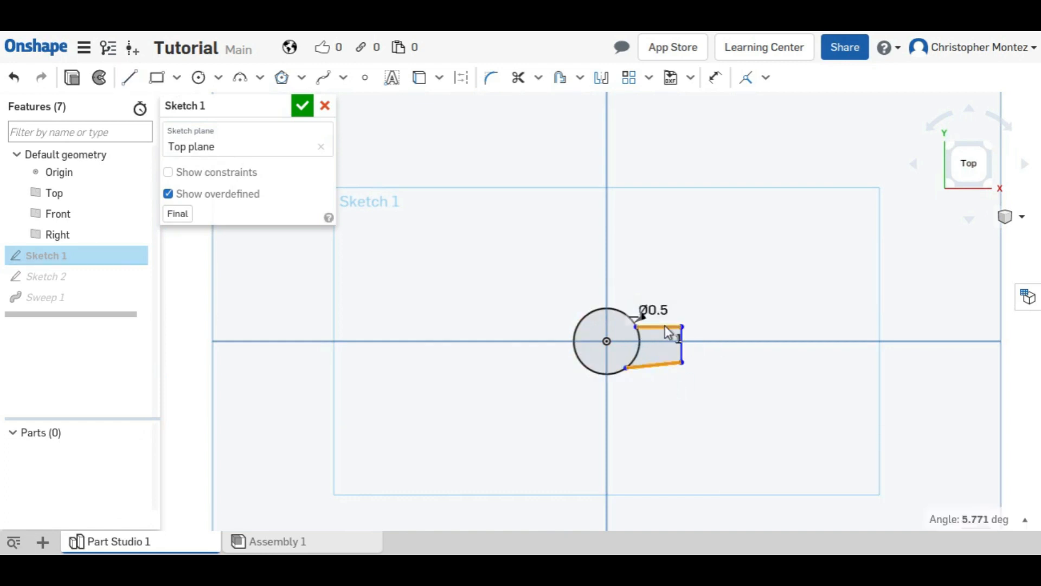
Step: Make the tab symmetric about the circle's centreline, 0.25 wide and reaching 0.5
{"action": "left_click", "coordinate": [764, 77]}
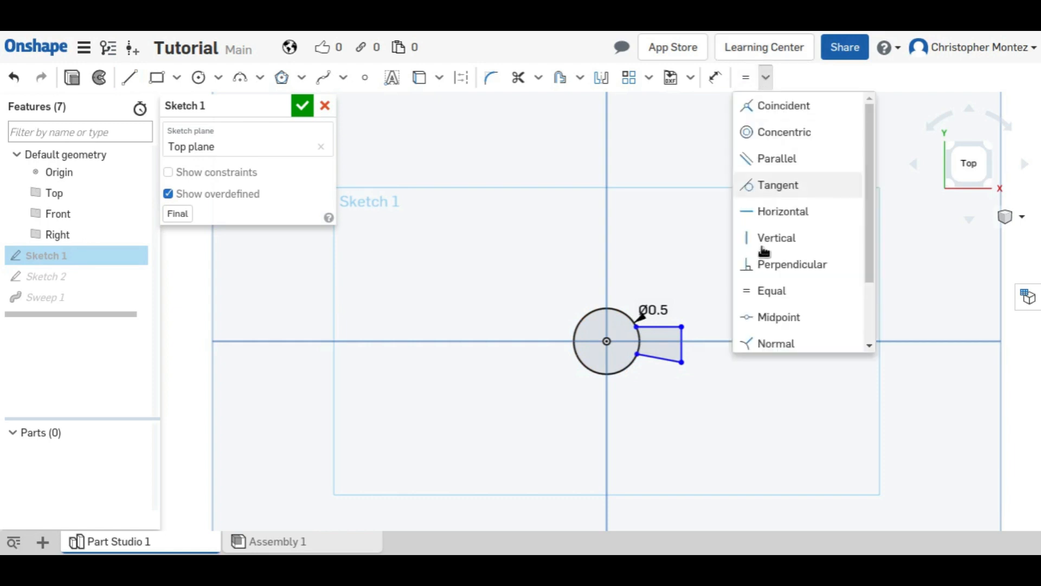
{"action": "scroll", "scroll_direction": "down", "scroll_amount": 3}
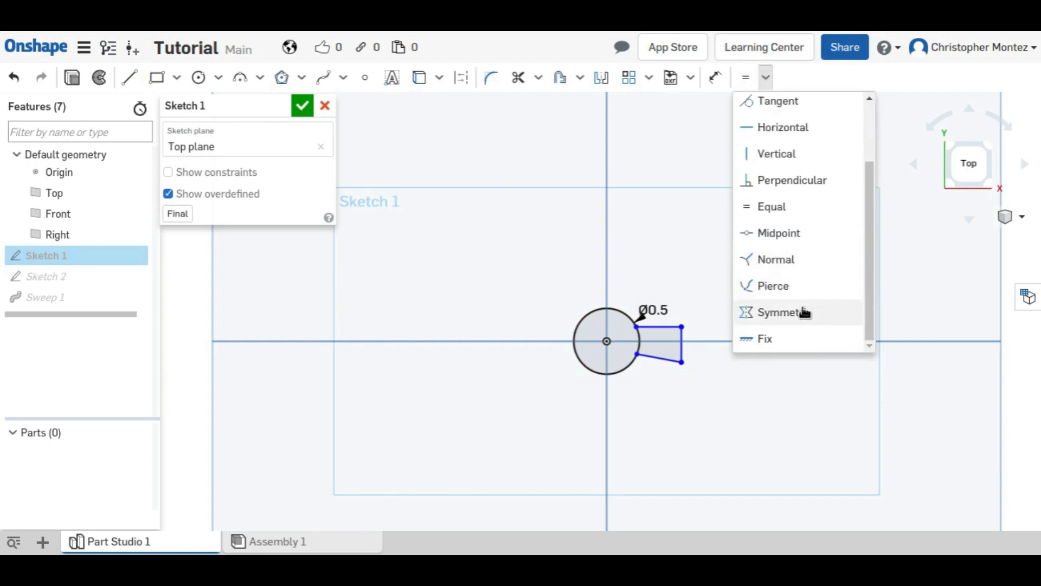
{"action": "left_click", "coordinate": [784, 312]}
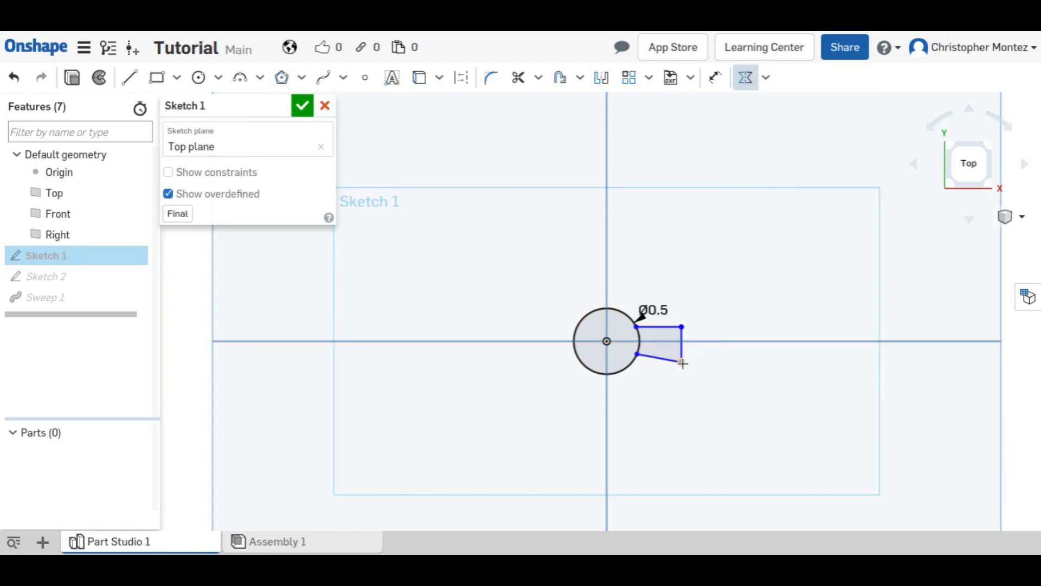
{"action": "left_click", "coordinate": [657, 342]}
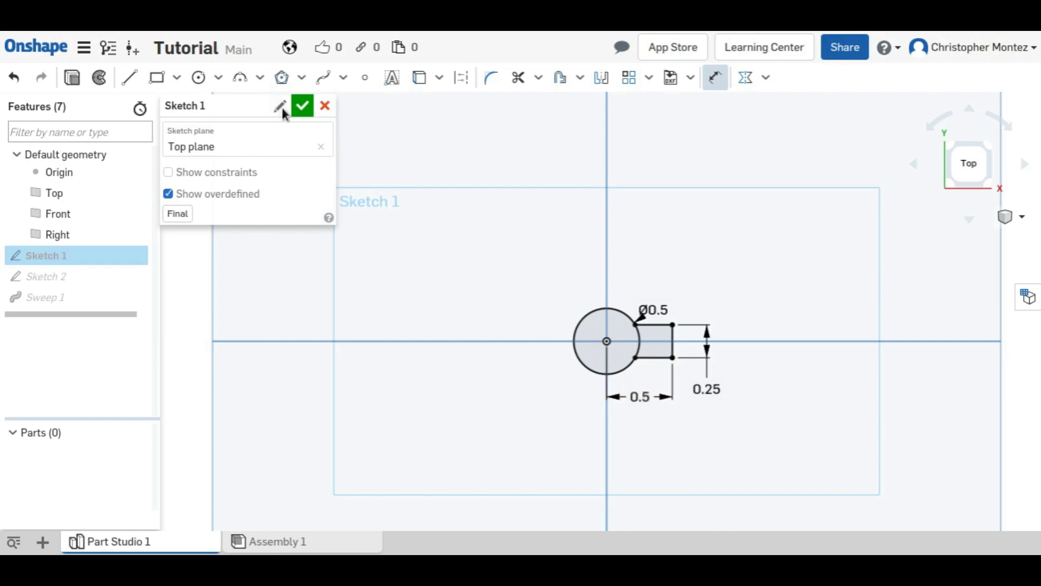
Step: Accept Sketch 1, reopen Sweep 1 and include both the circle and tab regions as profile
{"action": "left_click", "coordinate": [302, 105]}
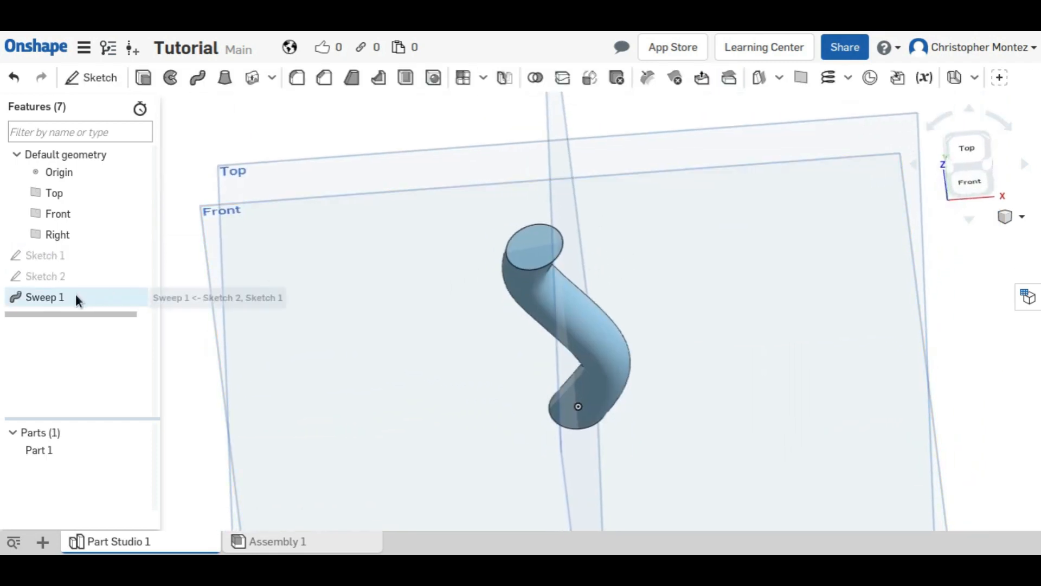
{"action": "double_click", "coordinate": [46, 297]}
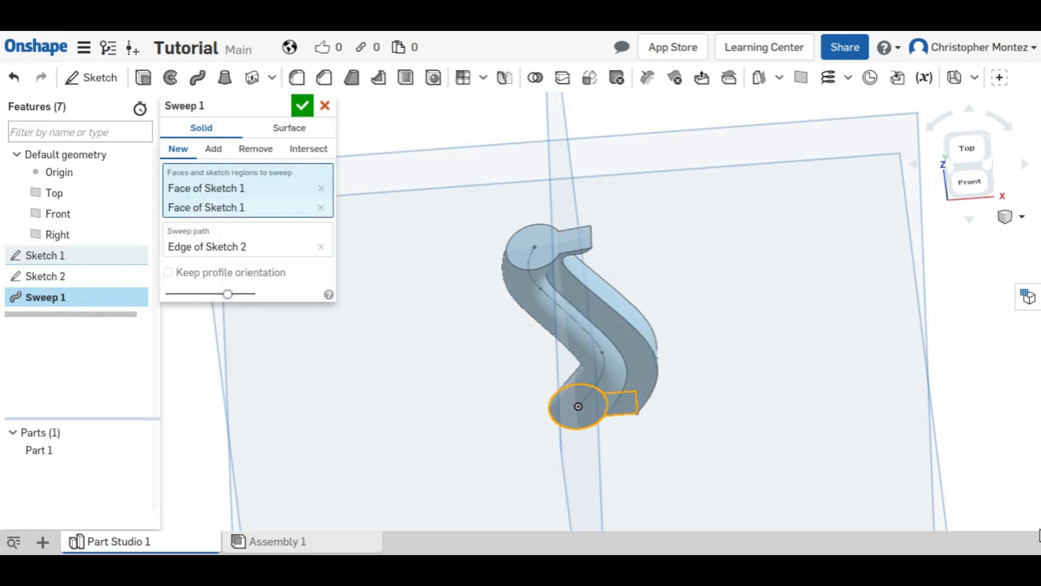
{"action": "left_click", "coordinate": [321, 206]}
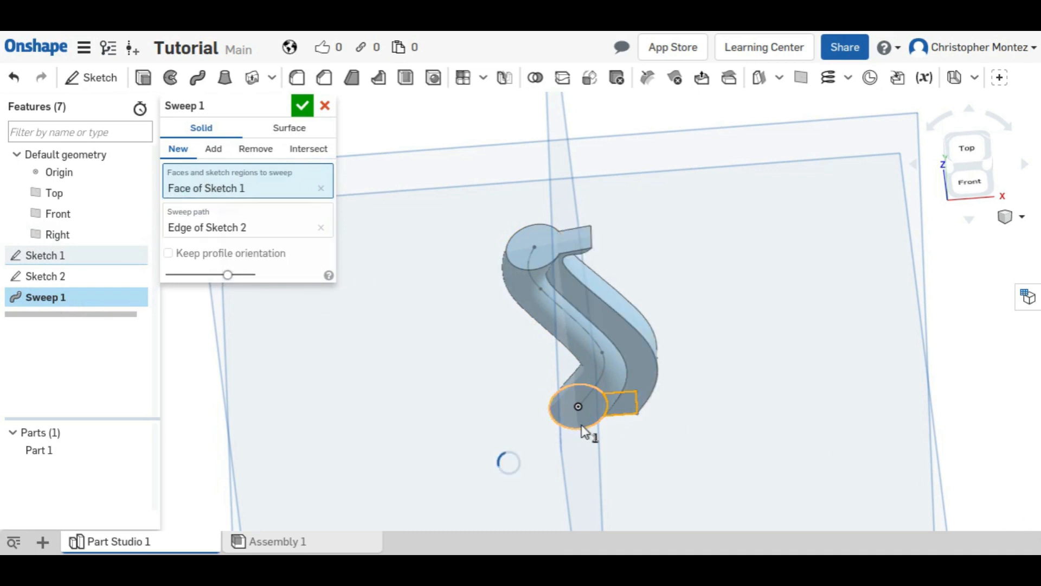
{"action": "left_click_drag", "start_coordinate": [584, 431], "coordinate": [704, 438]}
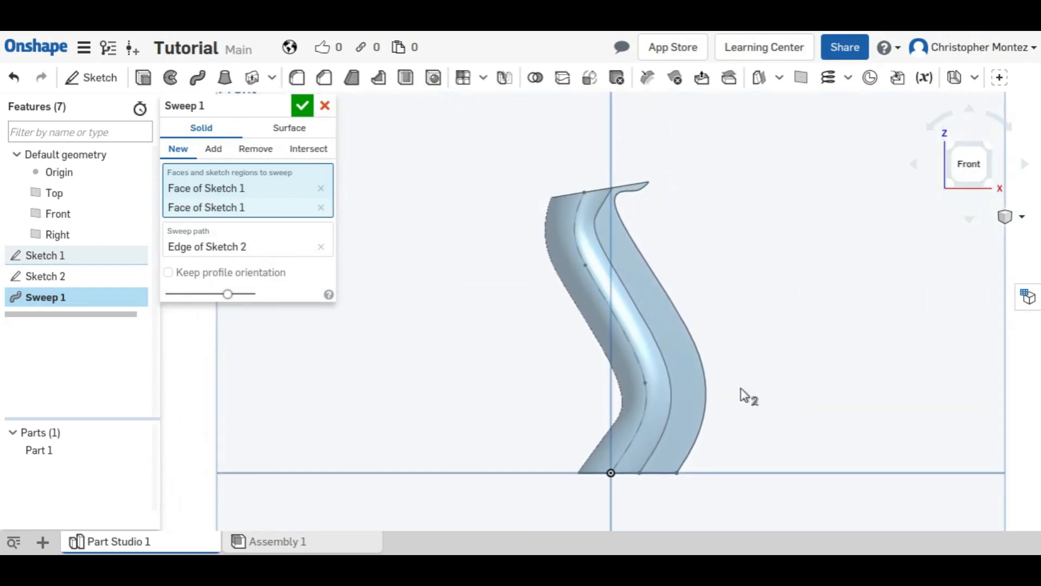
Step: Toggle Keep profile orientation to compare, accept Sweep 1 and inspect the tabbed solid in 3D
{"action": "left_click", "coordinate": [168, 272]}
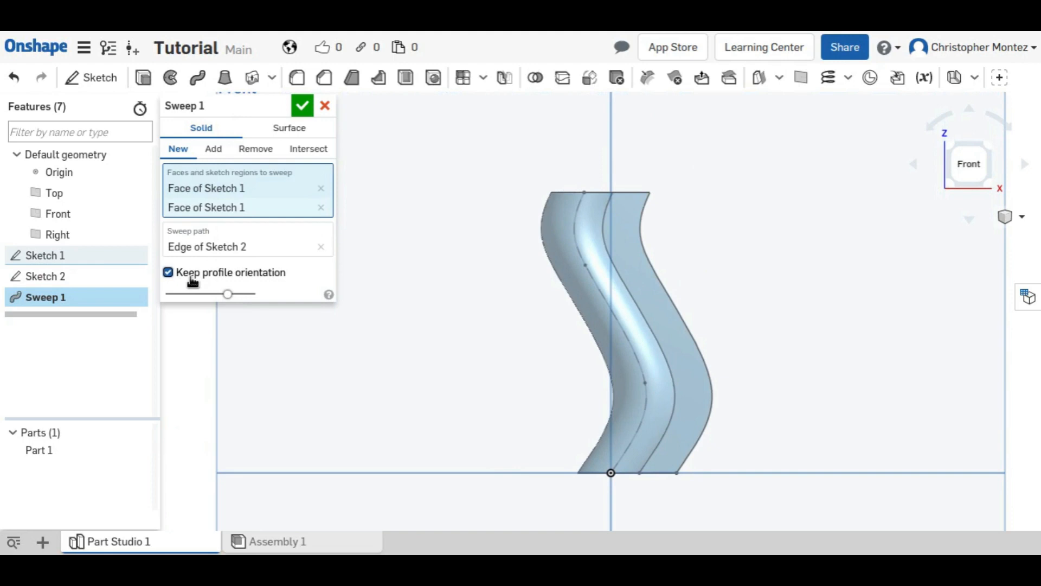
{"action": "left_click", "coordinate": [168, 273]}
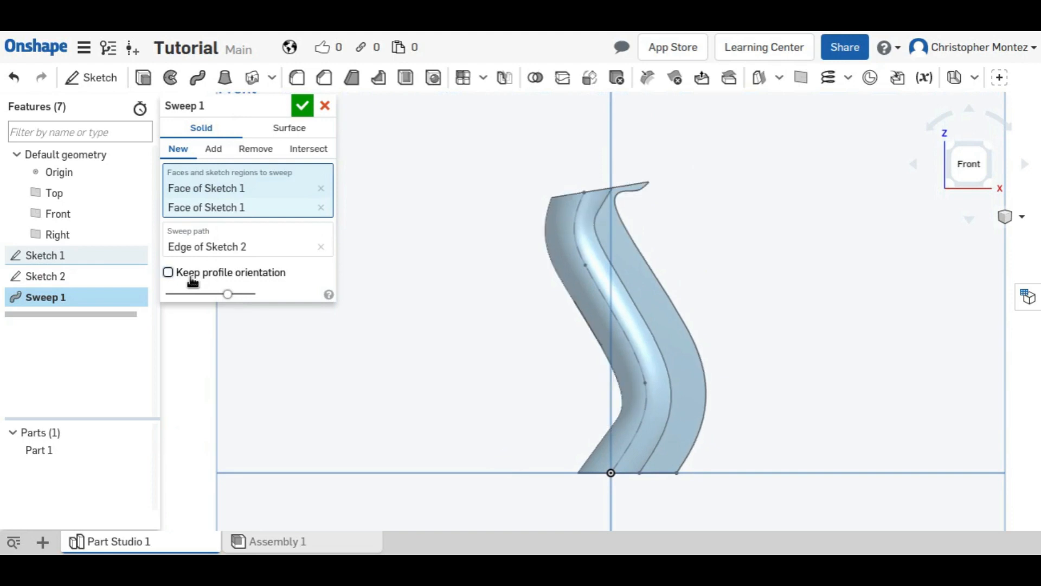
{"action": "left_click", "coordinate": [168, 272]}
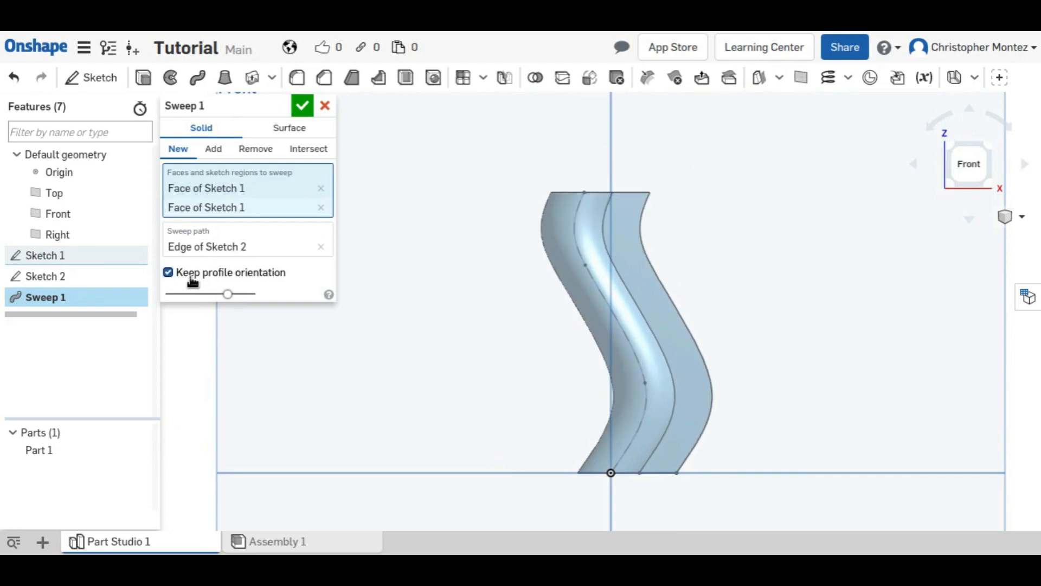
{"action": "left_click", "coordinate": [303, 106]}
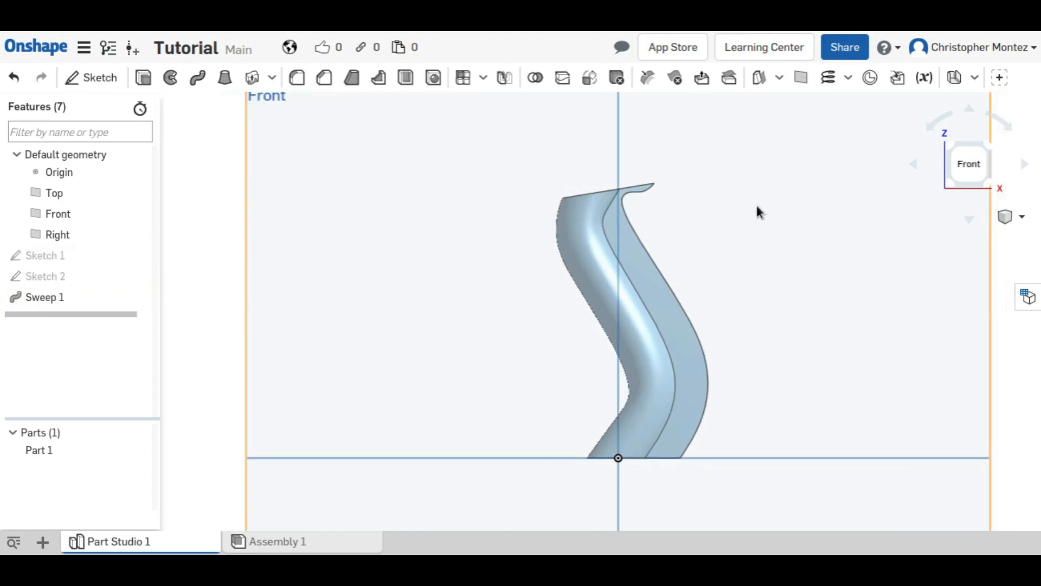
{"action": "left_click_drag", "start_coordinate": [760, 212], "coordinate": [734, 350]}
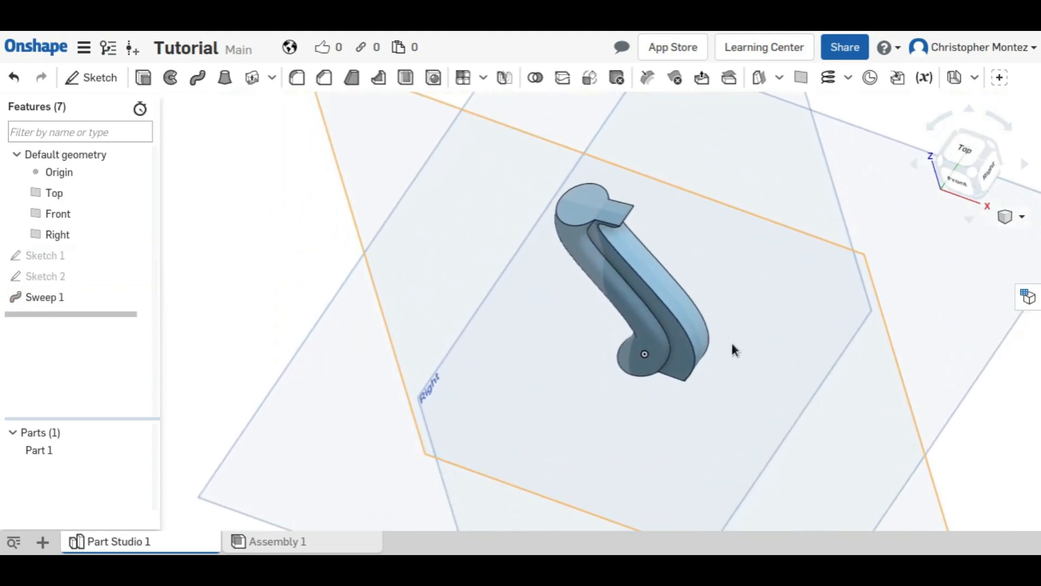